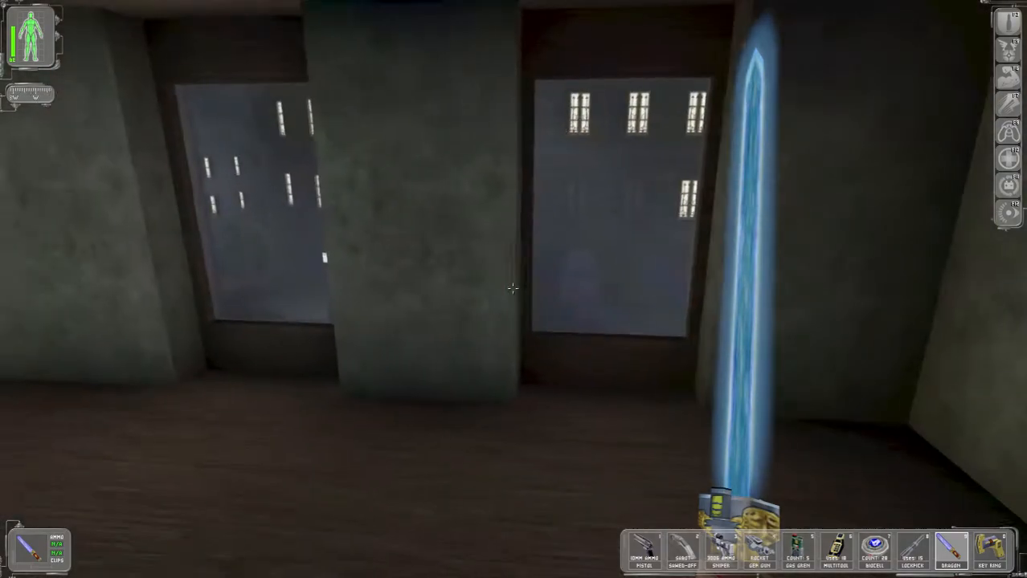
mouse_move(514, 289)
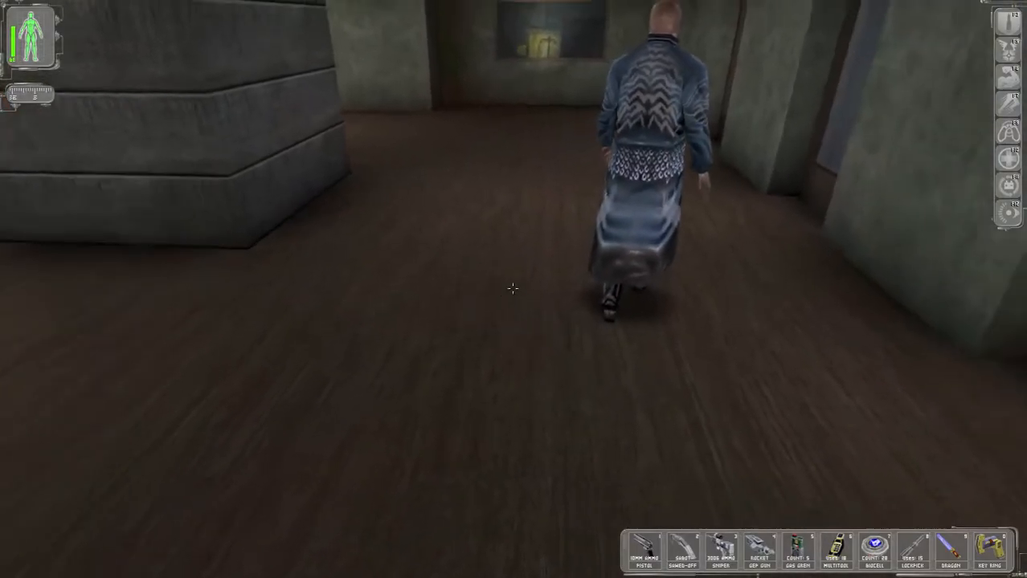
- Walk forward through the apartment, up the dark shaft and along the concrete corridor toward the doorway
key("w")
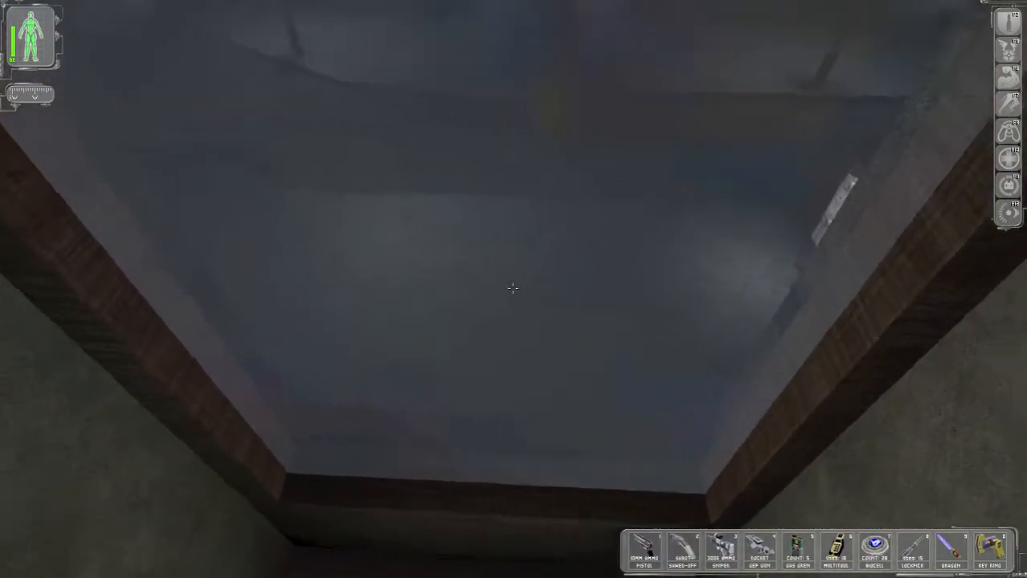
mouse_move(514, 289)
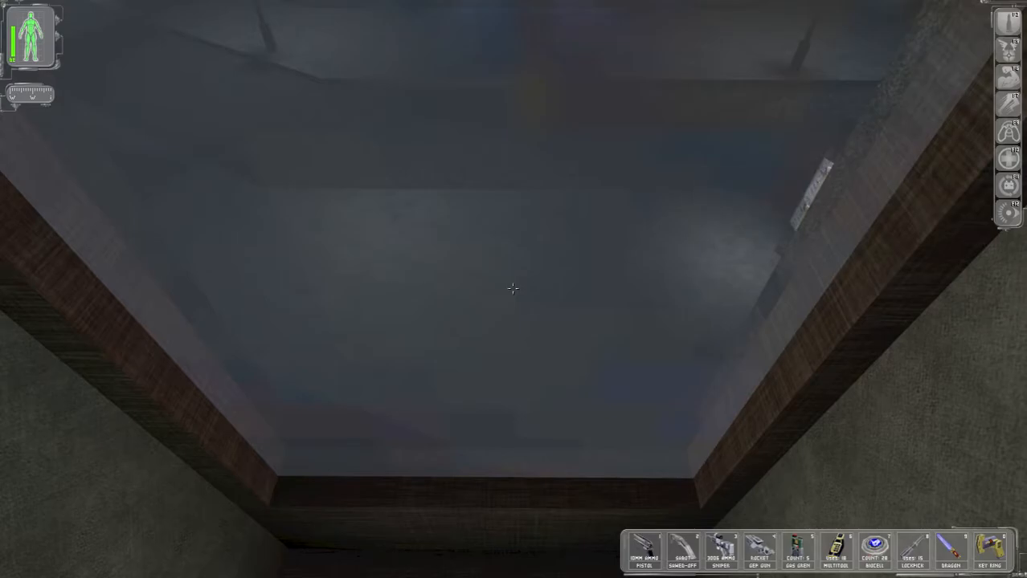
mouse_move(514, 289)
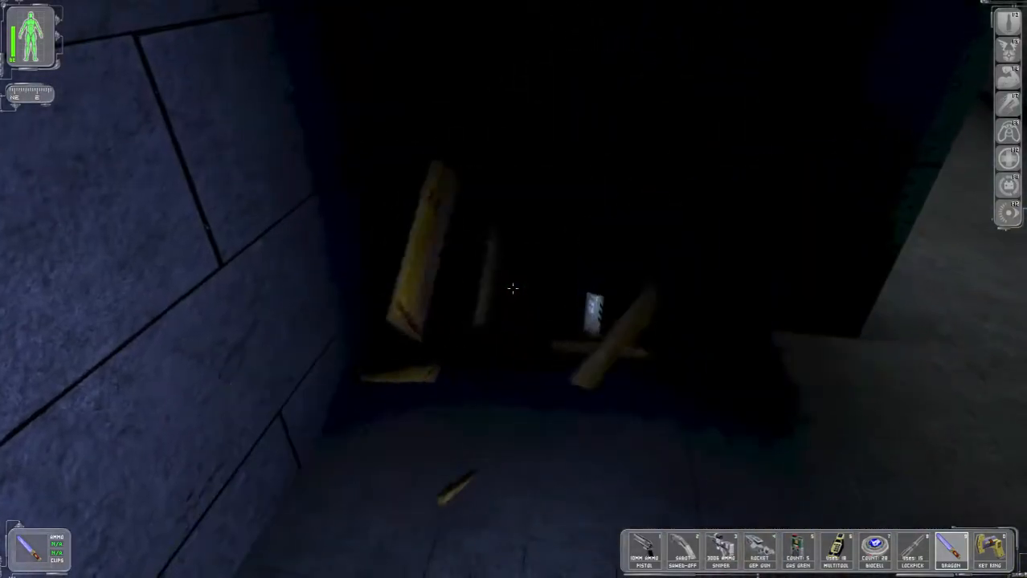
mouse_move(514, 290)
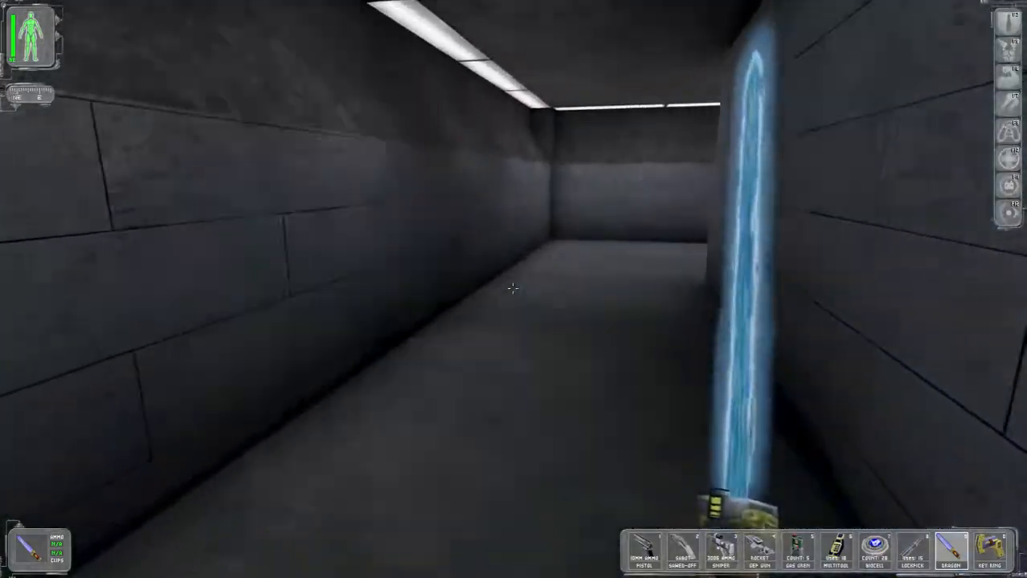
key("w")
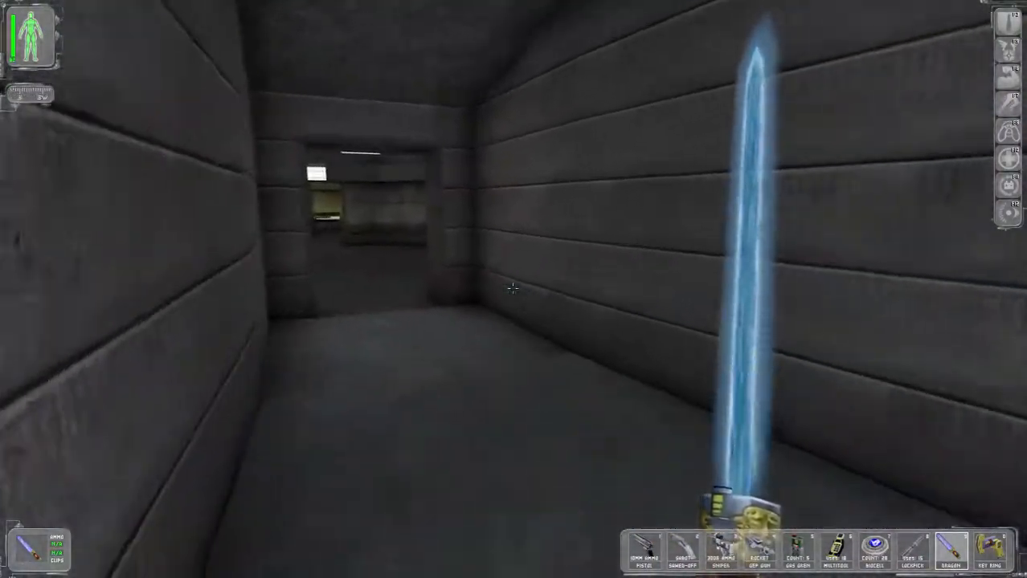
mouse_move(515, 290)
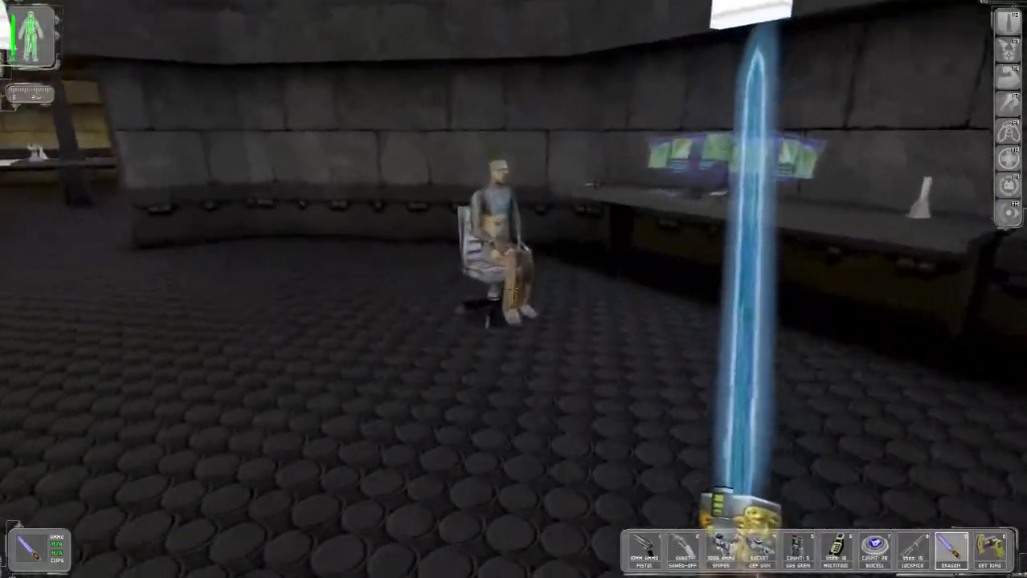
- Resume from the menu, install the Cloak canister at the medbot and close its screen
key("Escape")
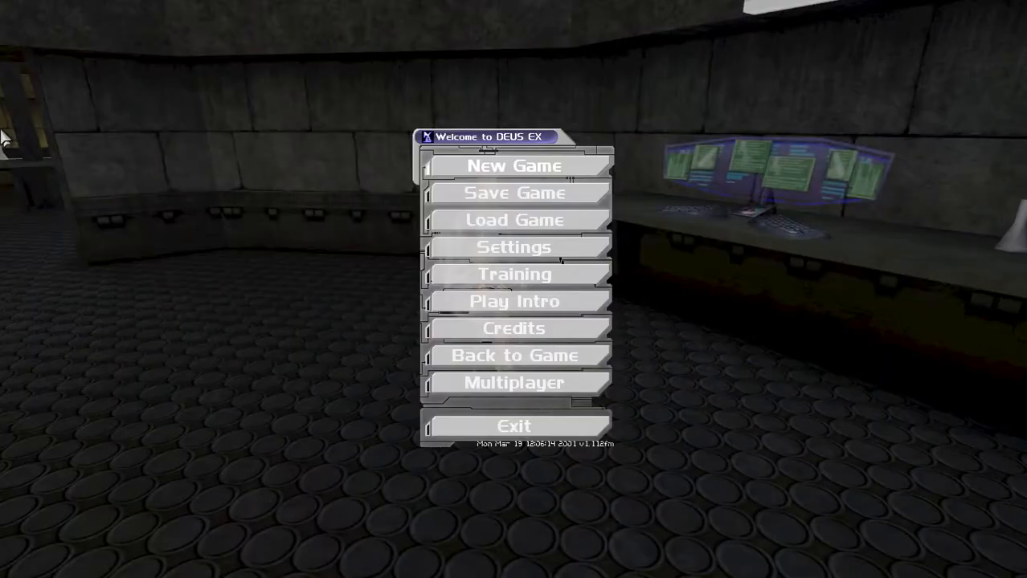
left_click(514, 355)
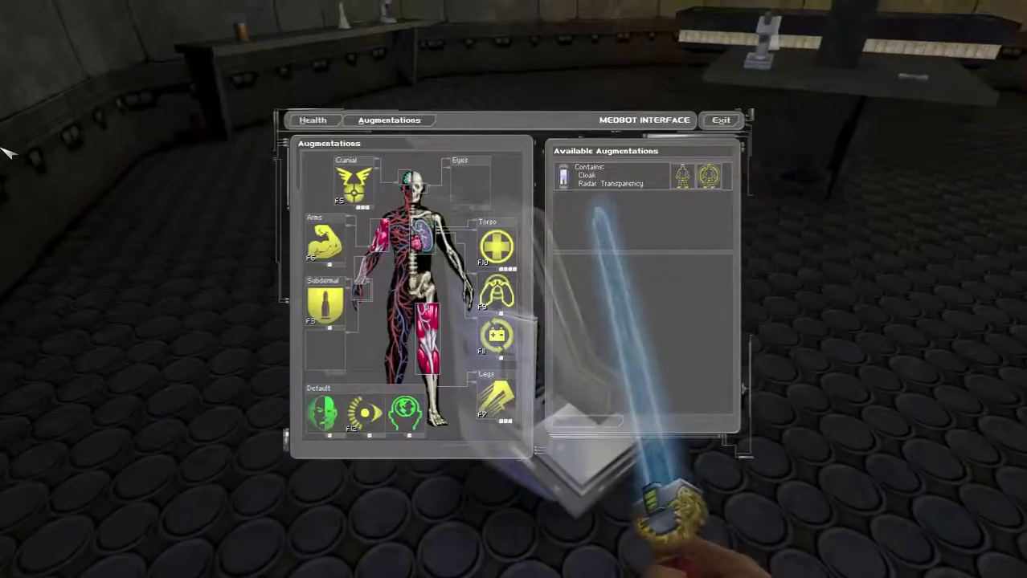
left_click(682, 175)
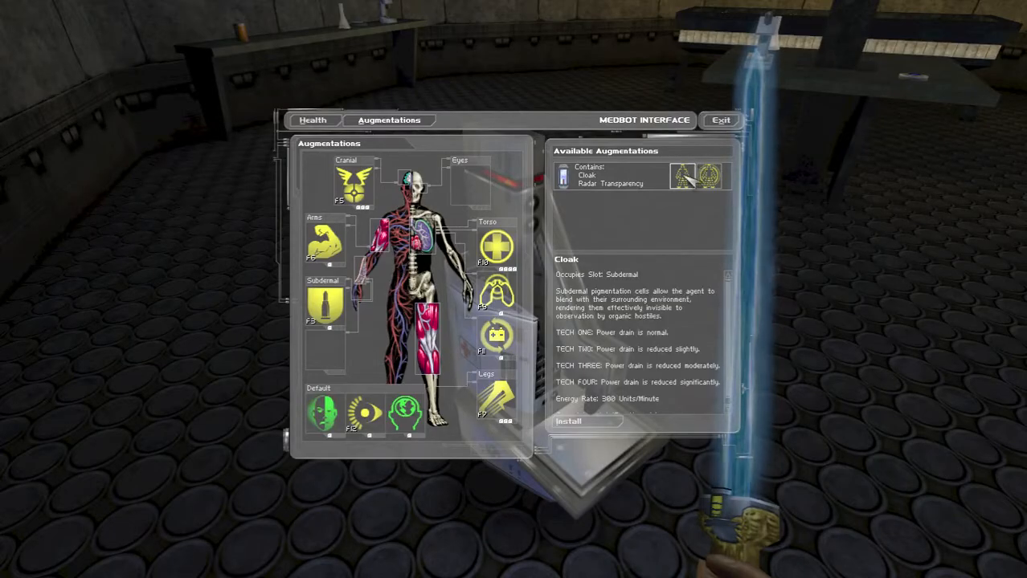
left_click(569, 421)
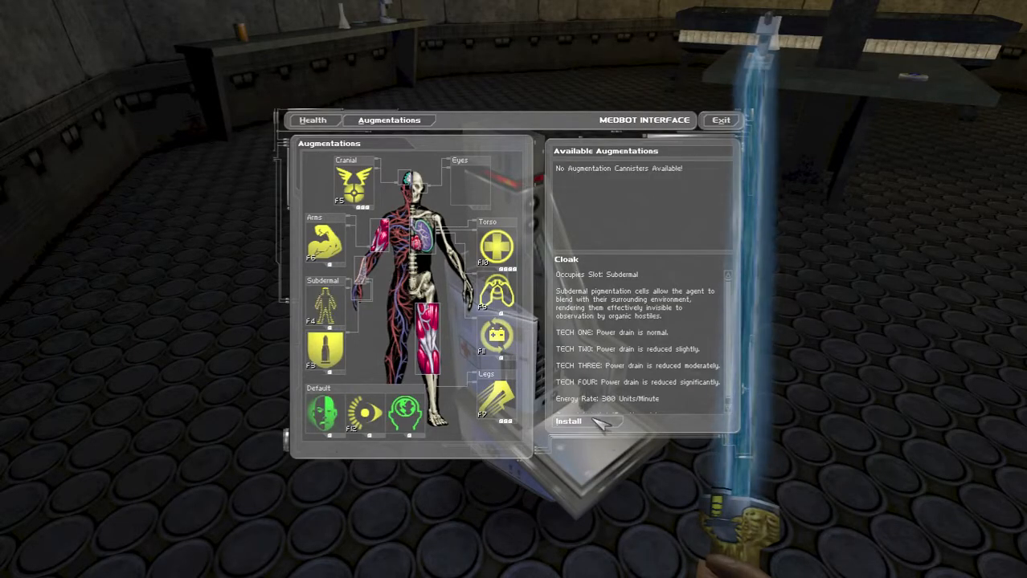
left_click(569, 421)
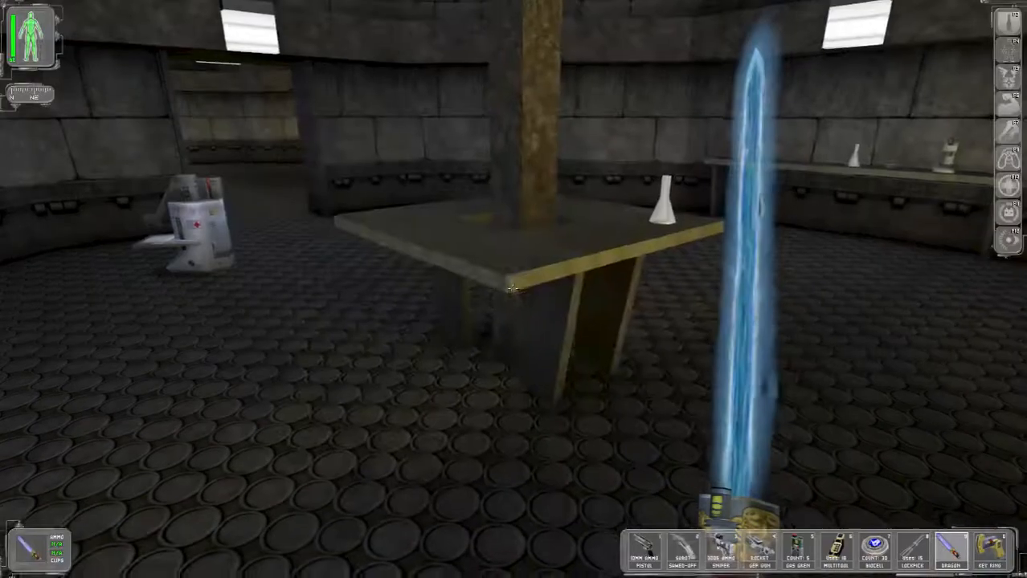
mouse_move(514, 289)
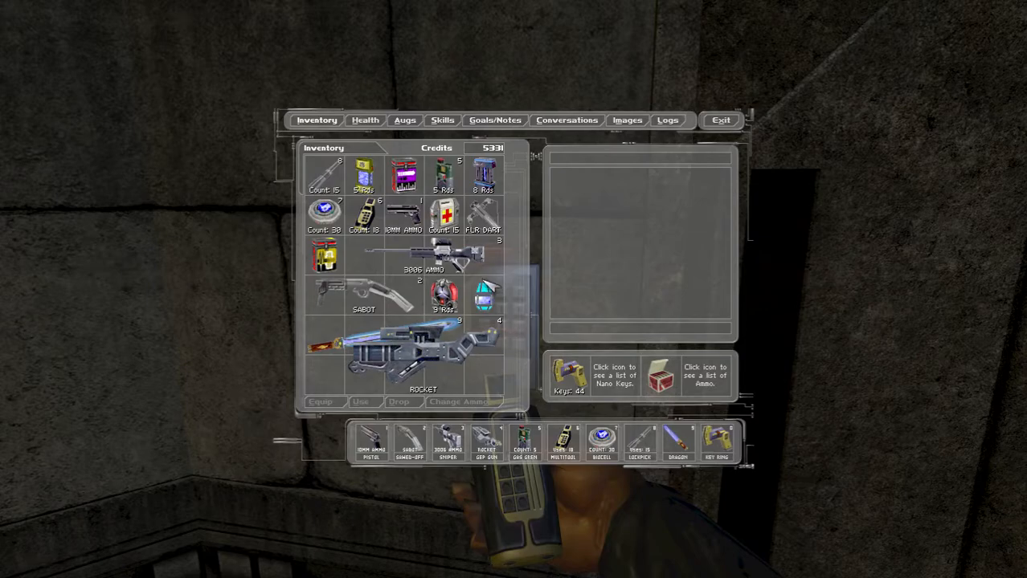
- Read the augmentation upgrade canister's description, check the Skills list, and exit back to play
left_click(483, 296)
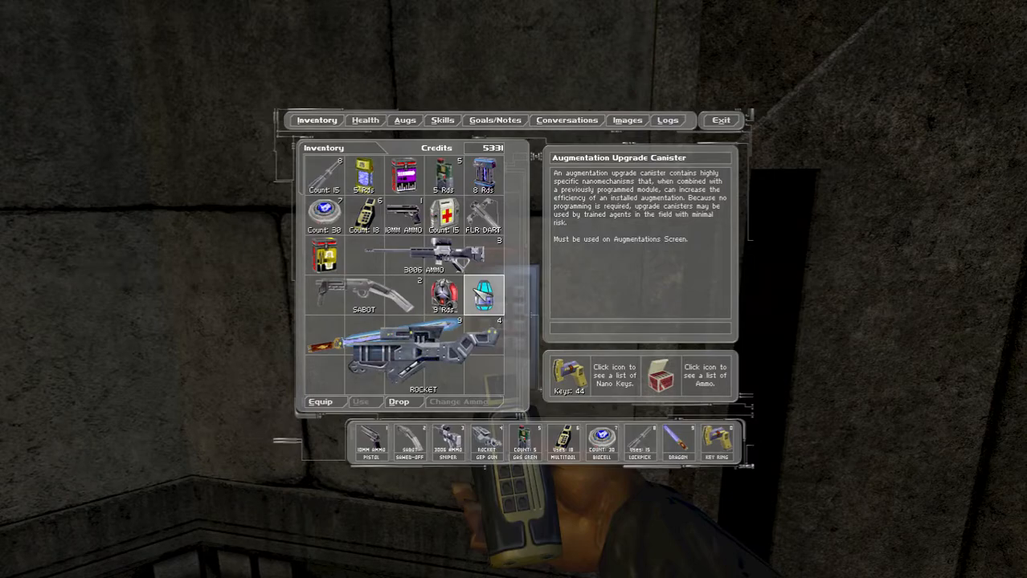
mouse_move(424, 90)
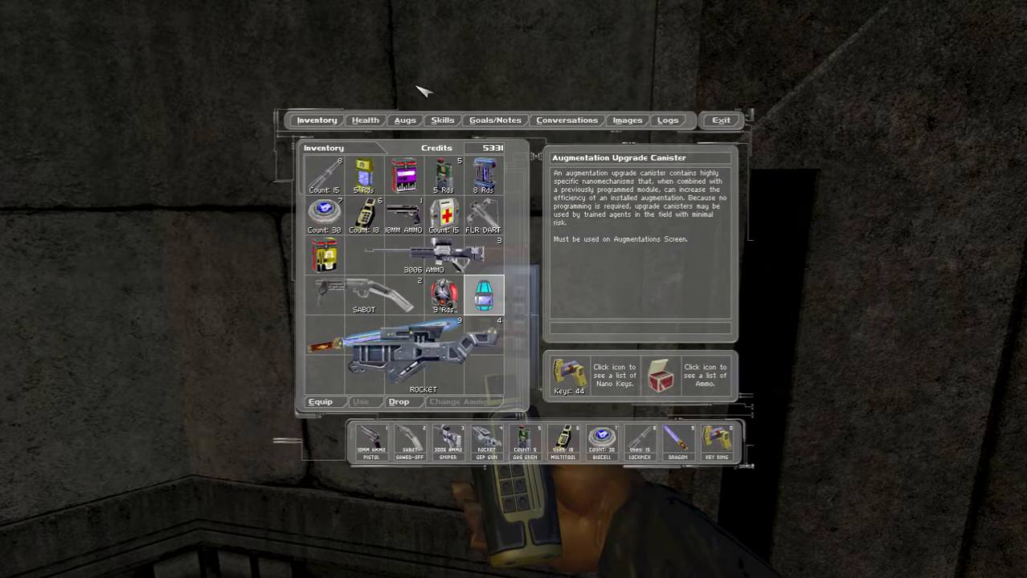
left_click(442, 118)
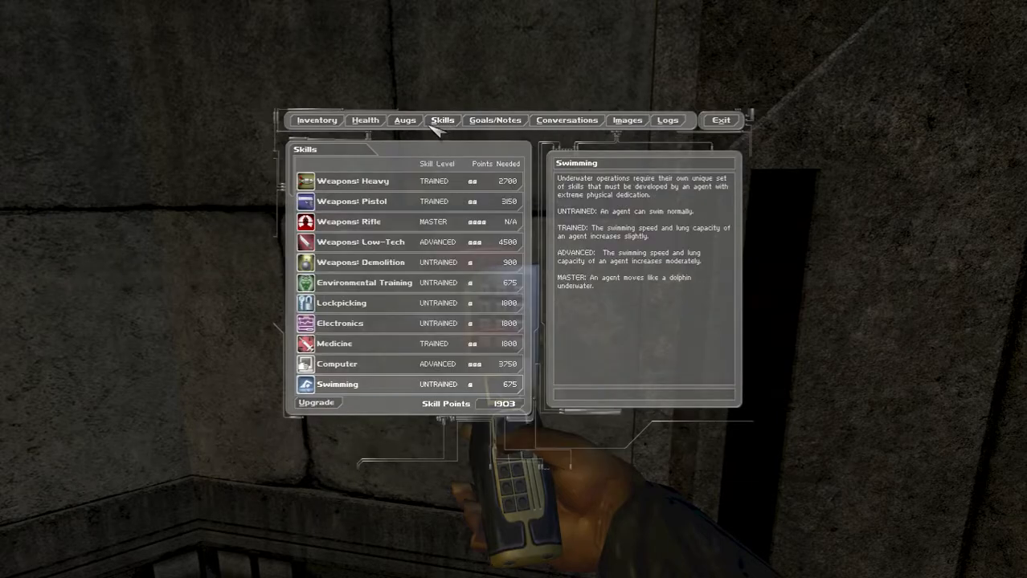
left_click(720, 119)
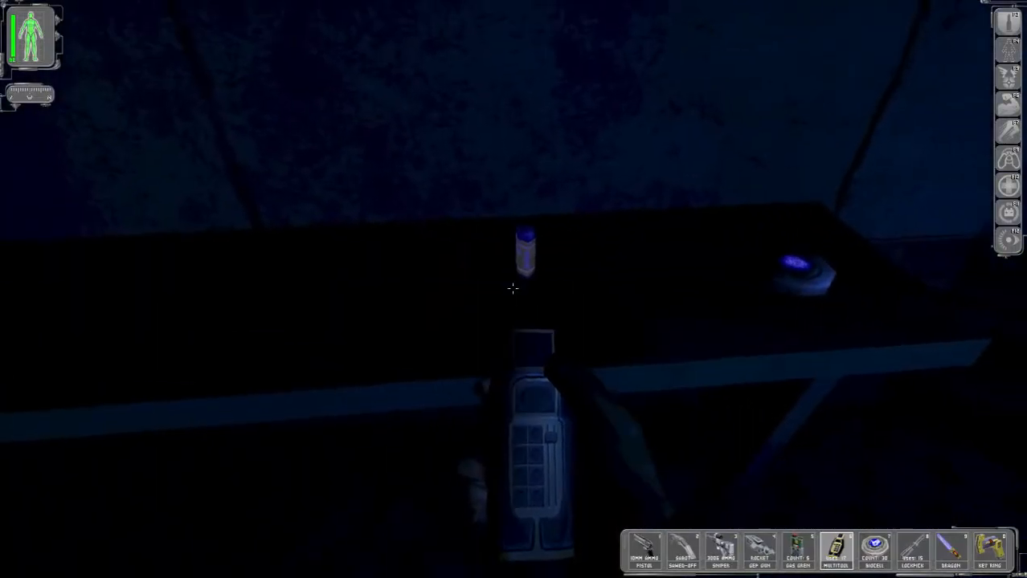
- Head out of the dark room and down the grey curved concrete tunnel toward the hallway
left_click(527, 257)
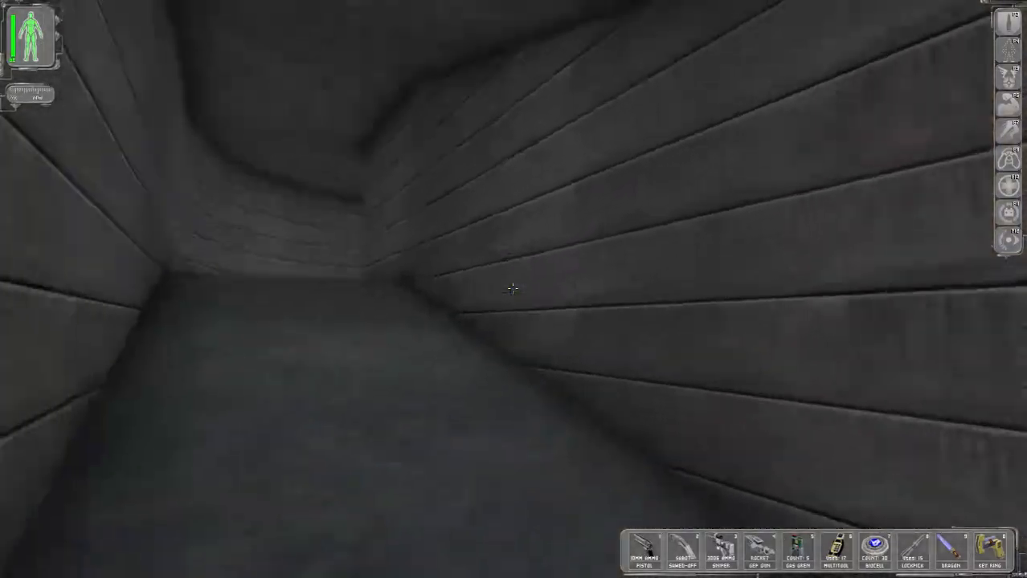
mouse_move(511, 289)
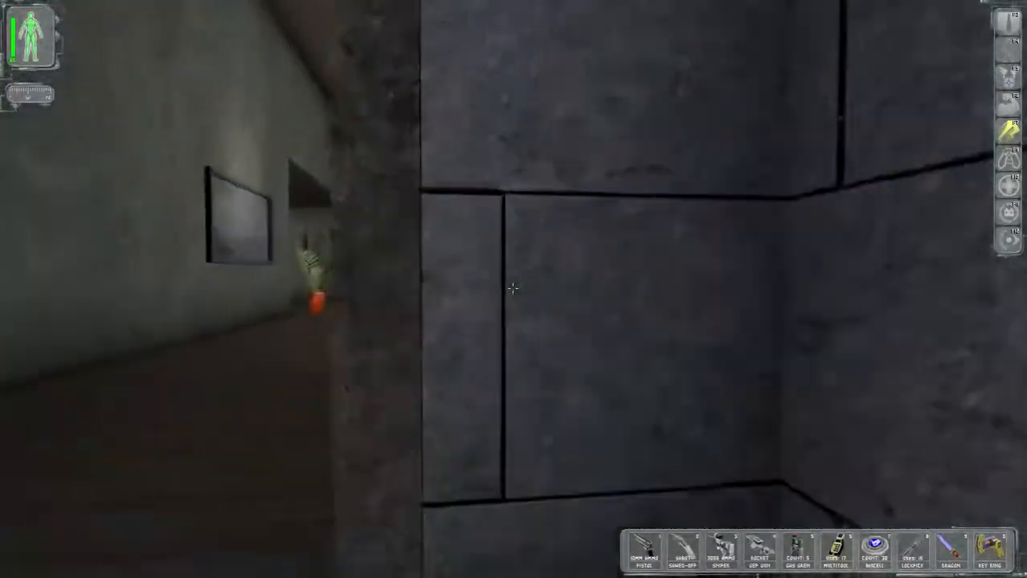
mouse_move(514, 290)
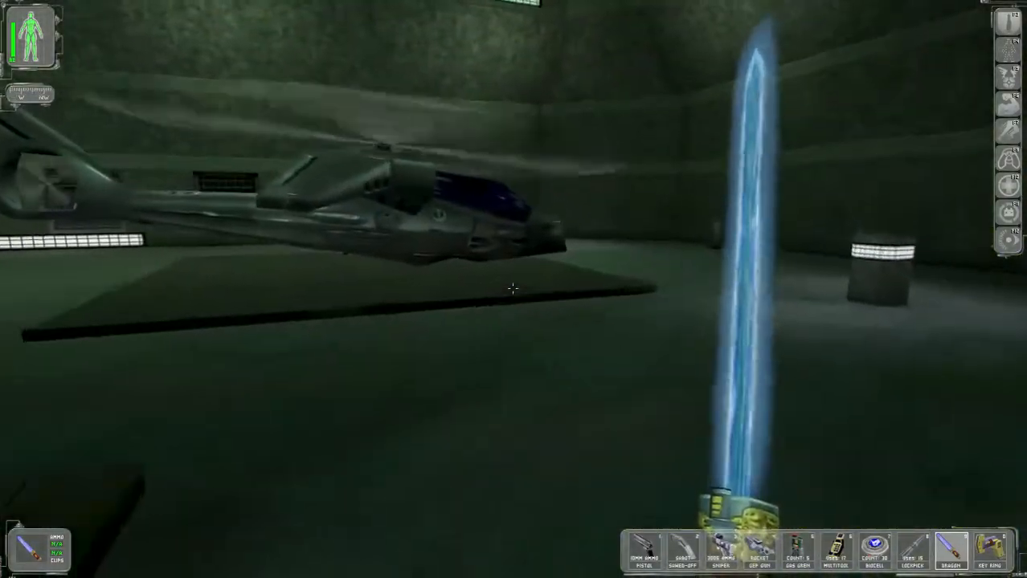
mouse_move(514, 290)
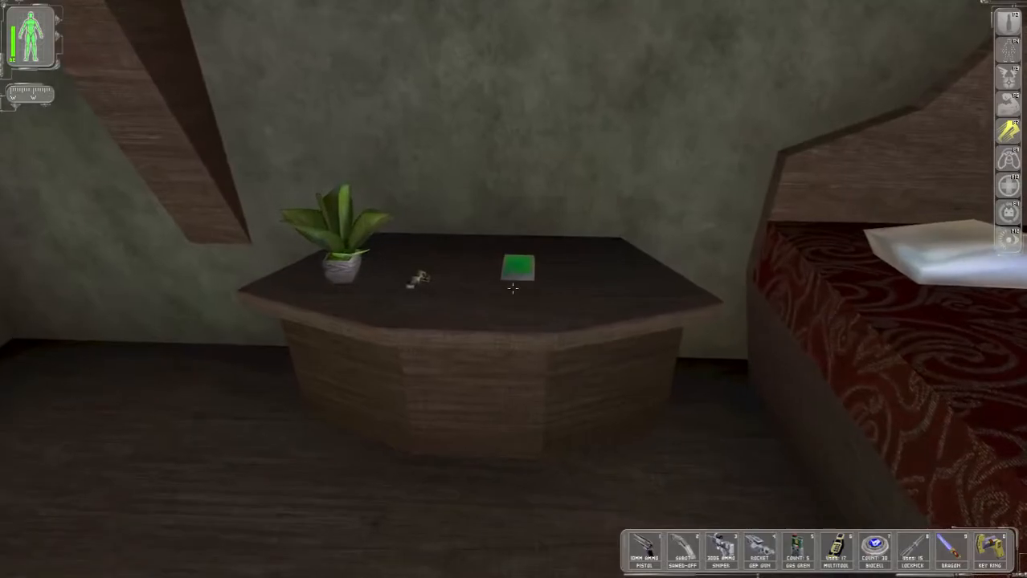
- Pick up the item on the nightstand, raising the credit total to 543
left_click(518, 268)
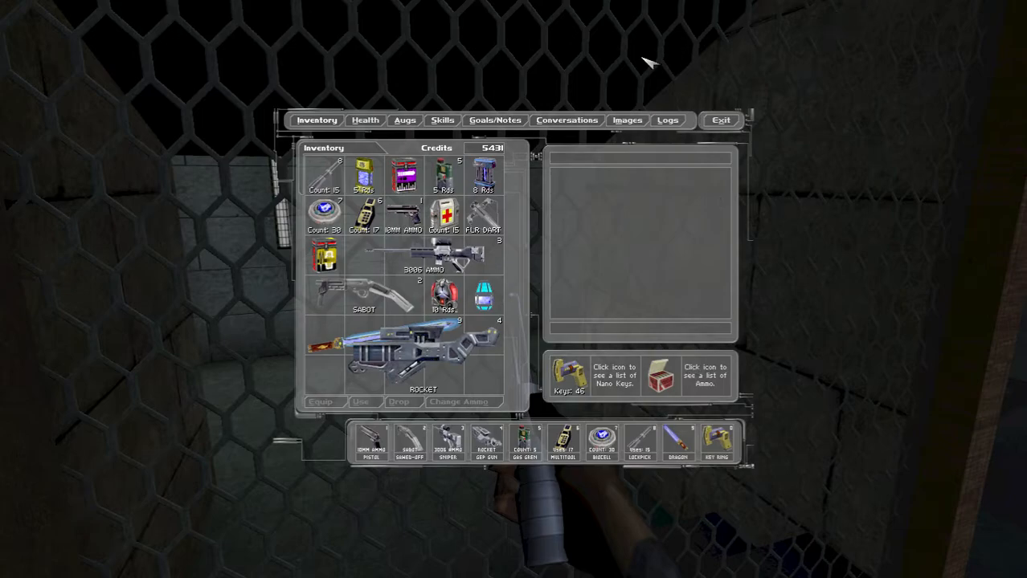
- Browse the stored images, viewing the PCRS Wall Cloud Lower Decks map and the Greasel Dissection image
left_click(627, 118)
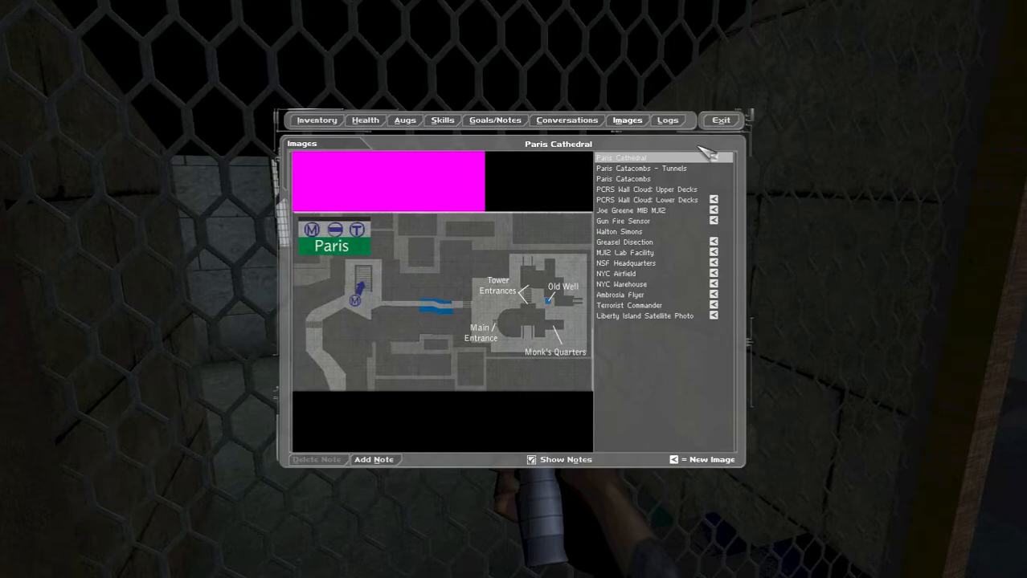
mouse_move(723, 213)
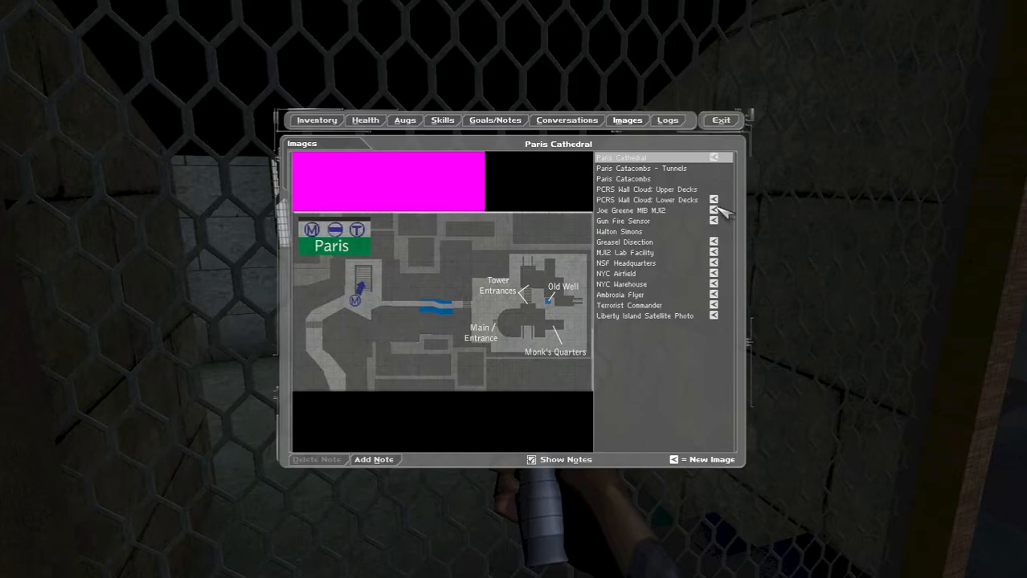
left_click(646, 199)
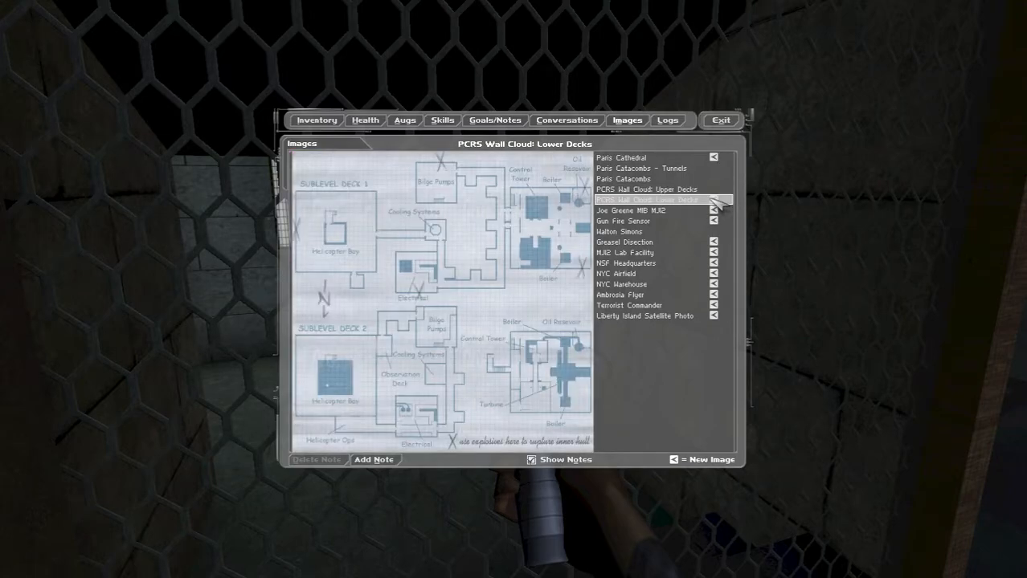
left_click(623, 241)
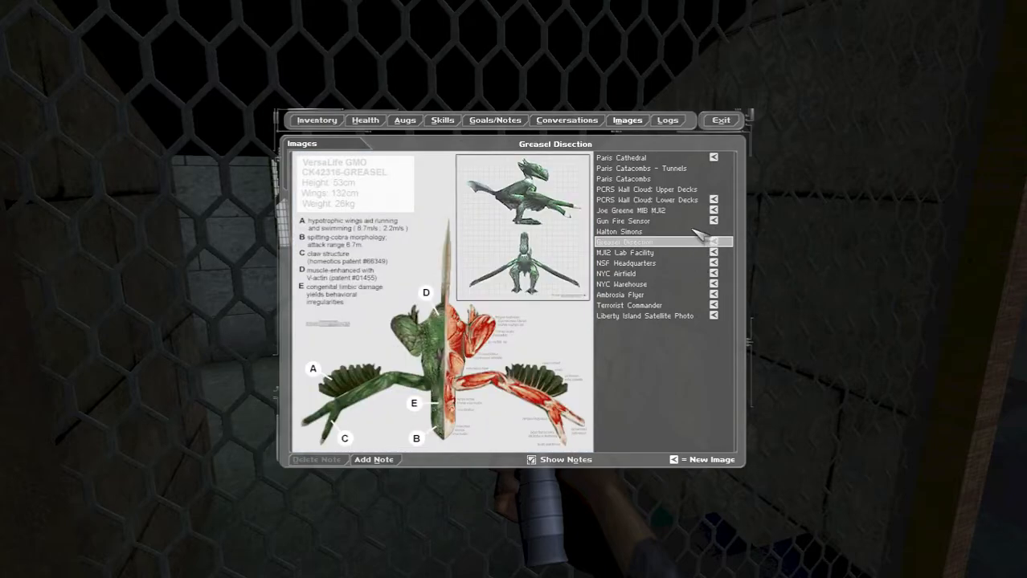
left_click(633, 210)
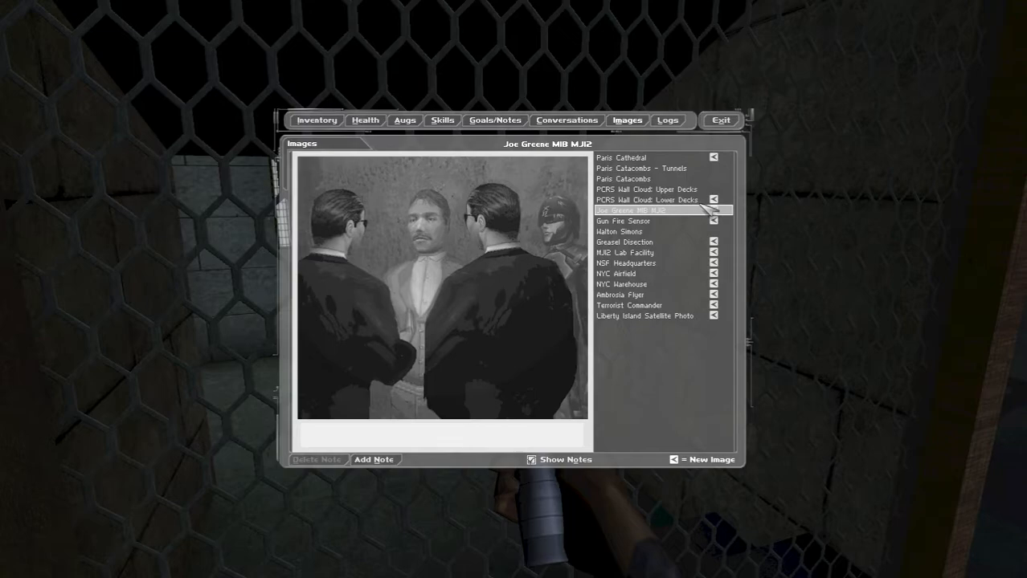
- Flip between the Lower Decks and Upper Decks maps to compare them, then return to gameplay
left_click(646, 199)
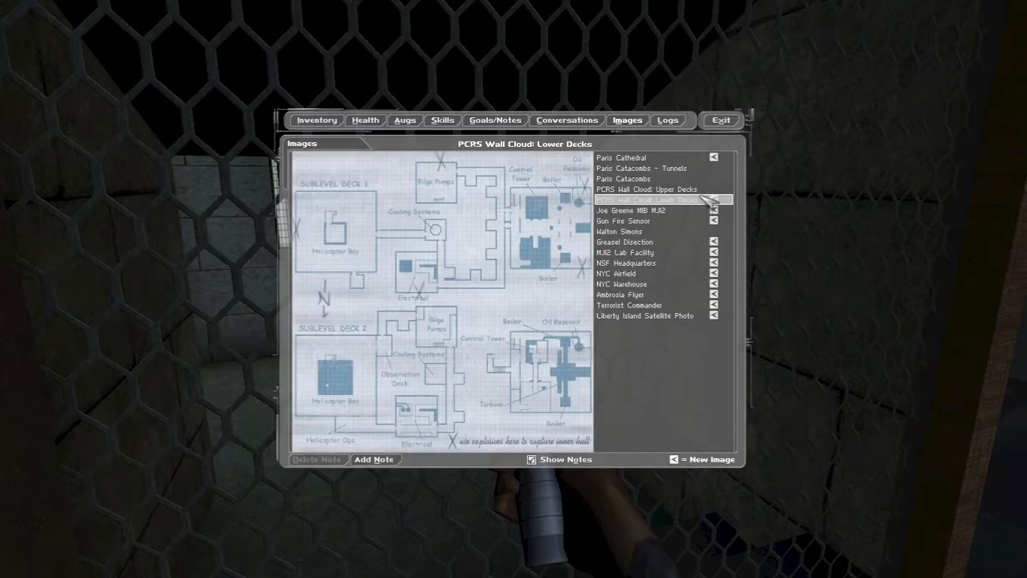
left_click(656, 190)
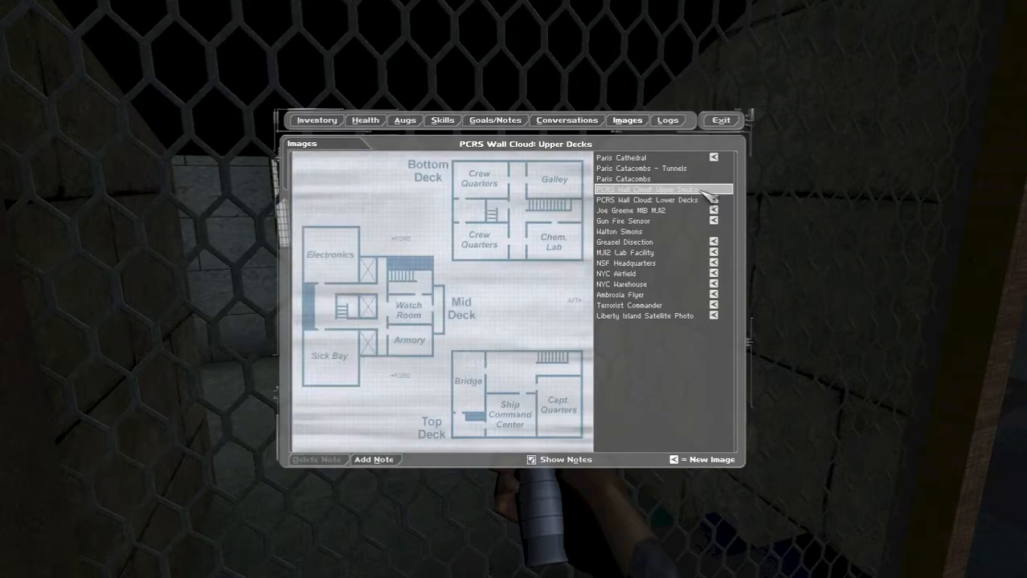
left_click(643, 199)
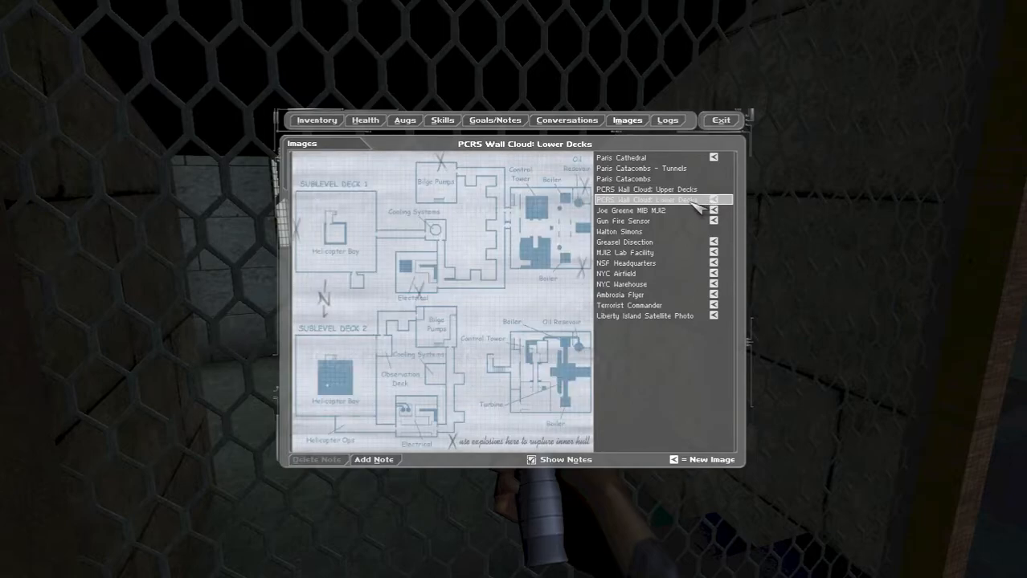
left_click(720, 119)
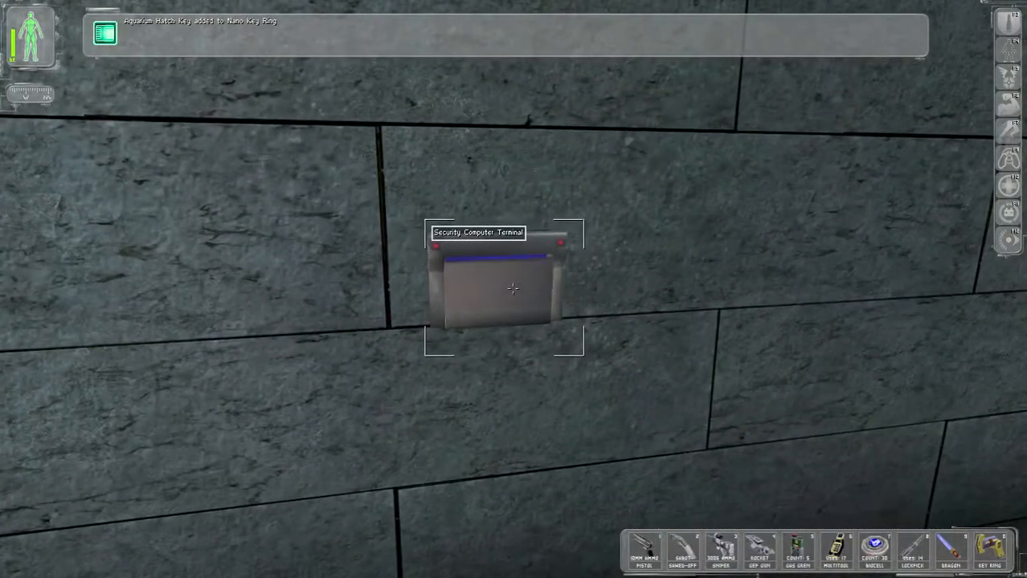
- Disable the cameras from the wall security terminal and collect the datacube on the bench
left_click(512, 289)
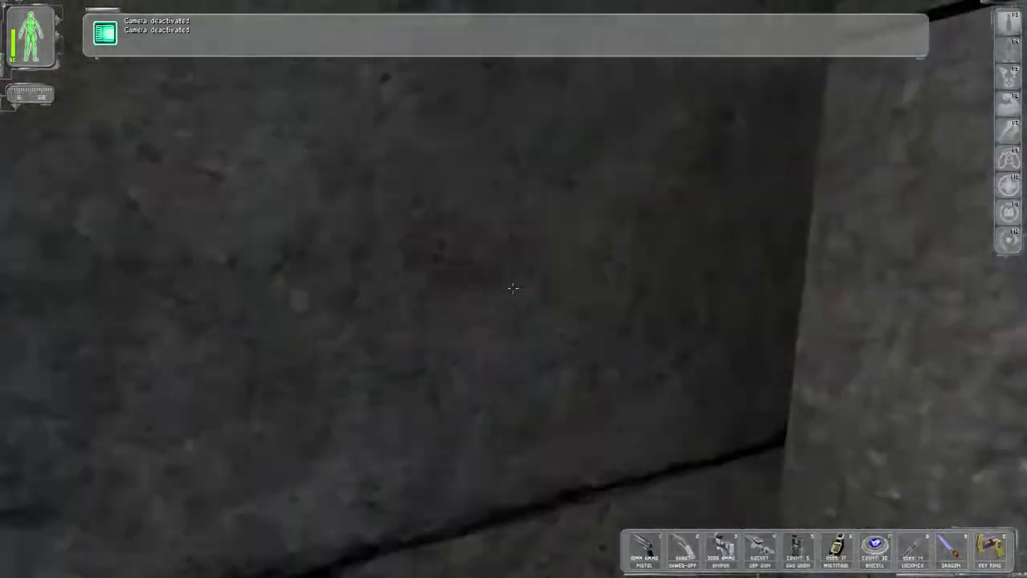
mouse_move(514, 290)
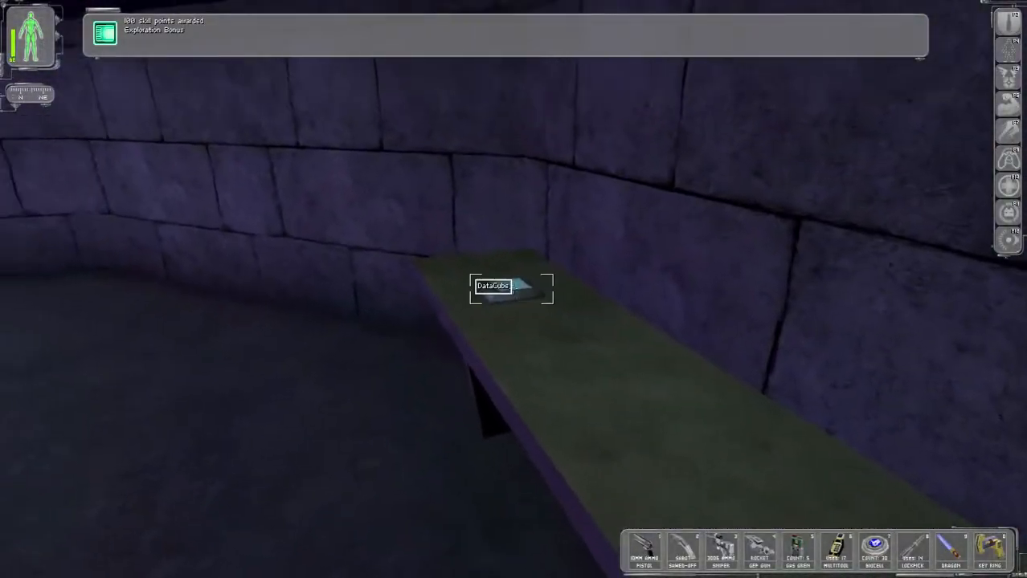
left_click(511, 287)
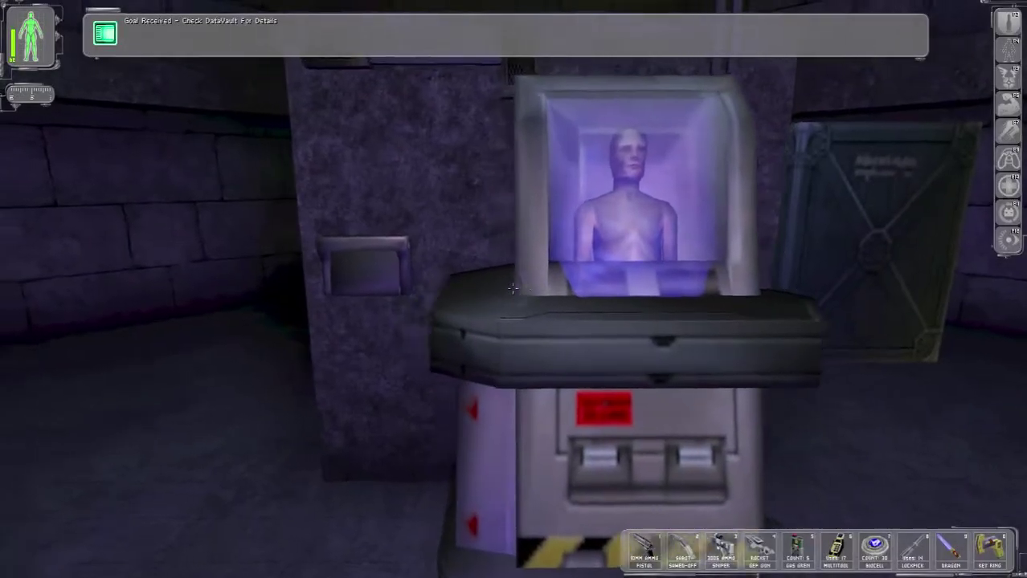
mouse_move(514, 289)
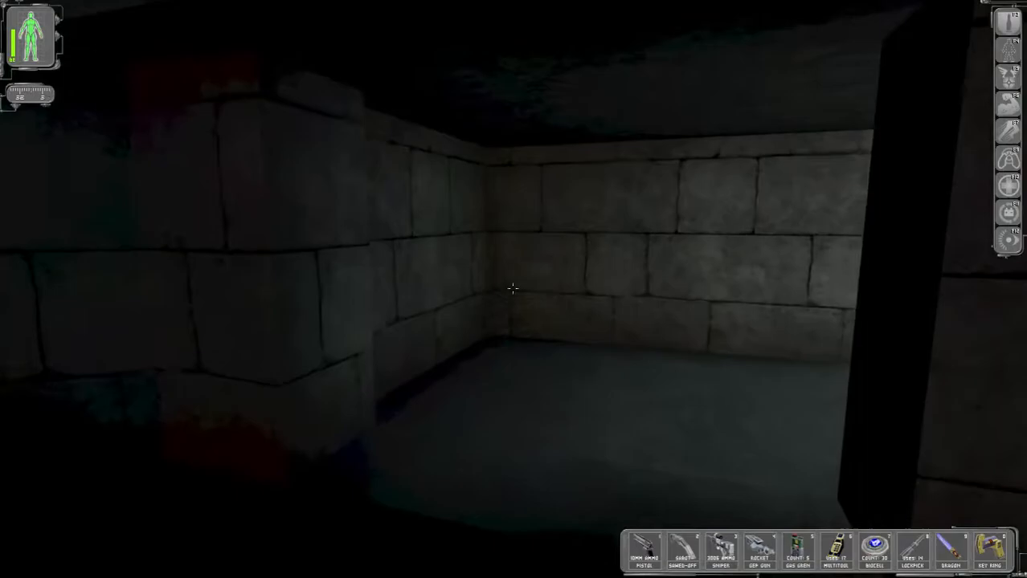
mouse_move(514, 289)
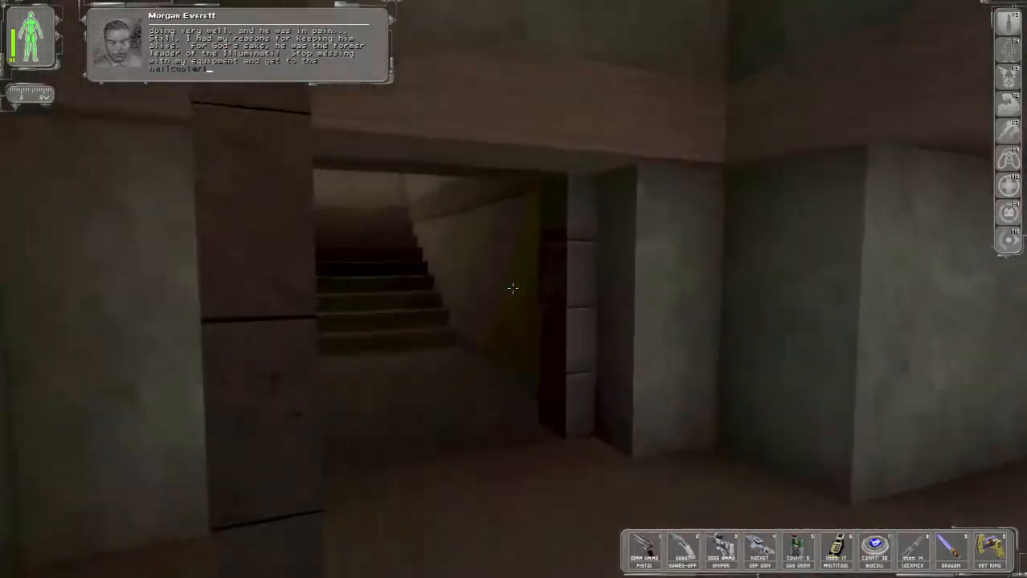
mouse_move(514, 289)
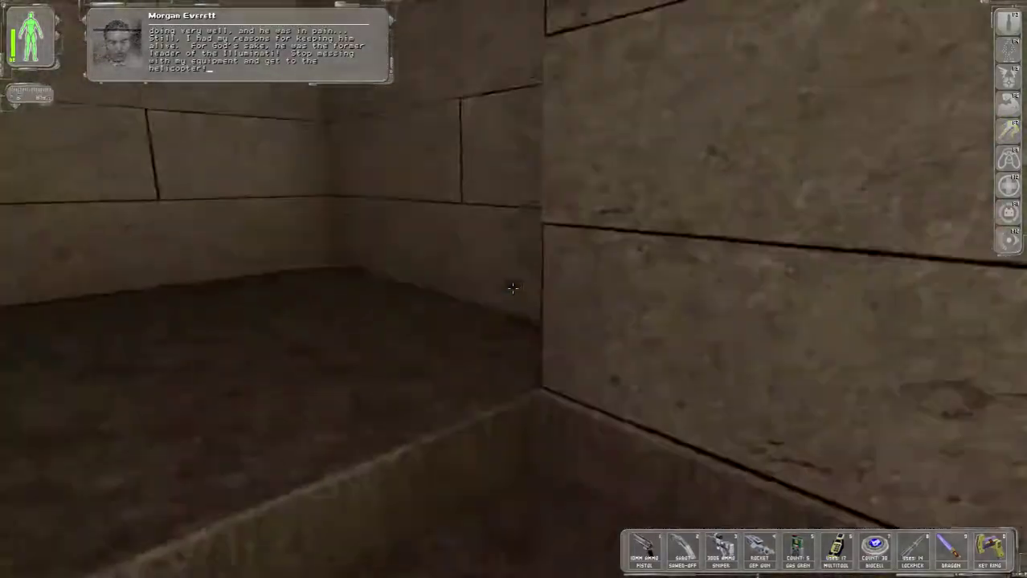
mouse_move(515, 289)
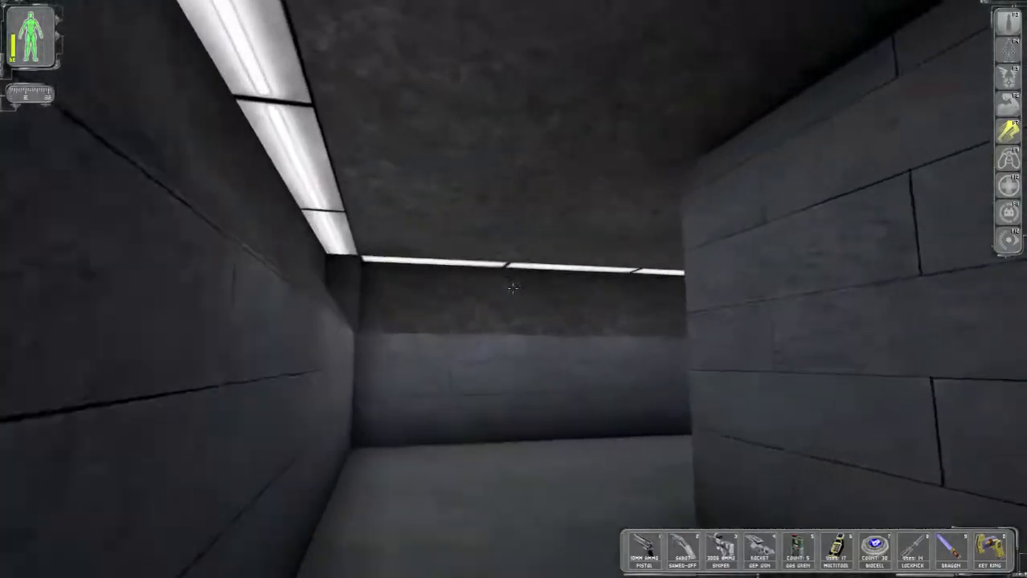
mouse_move(514, 289)
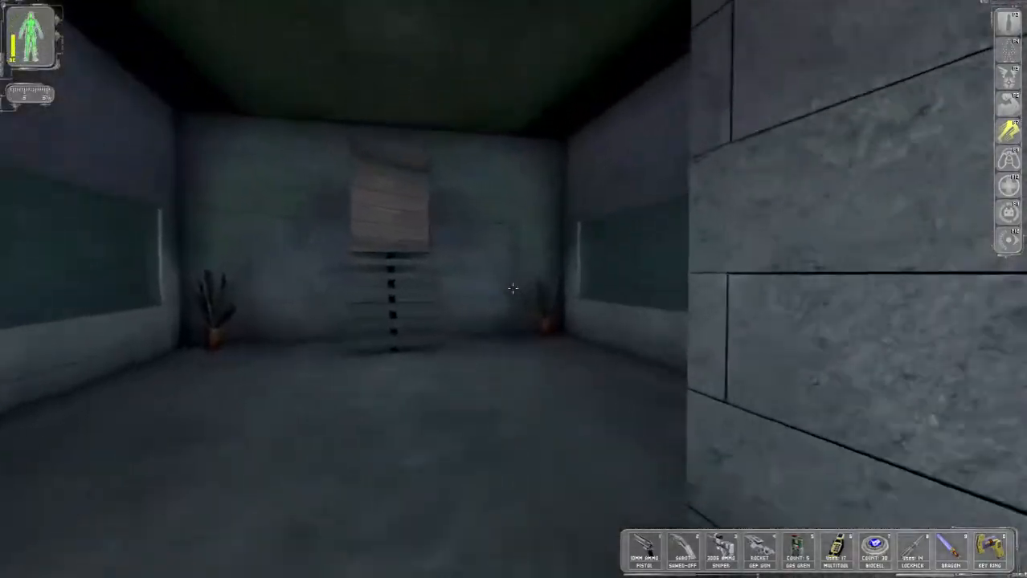
mouse_move(514, 289)
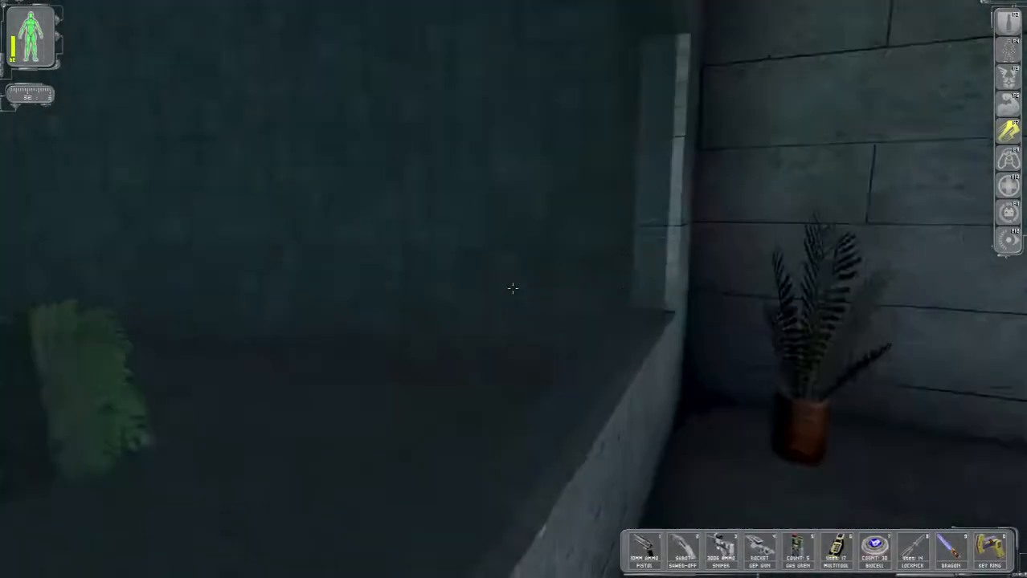
mouse_move(513, 290)
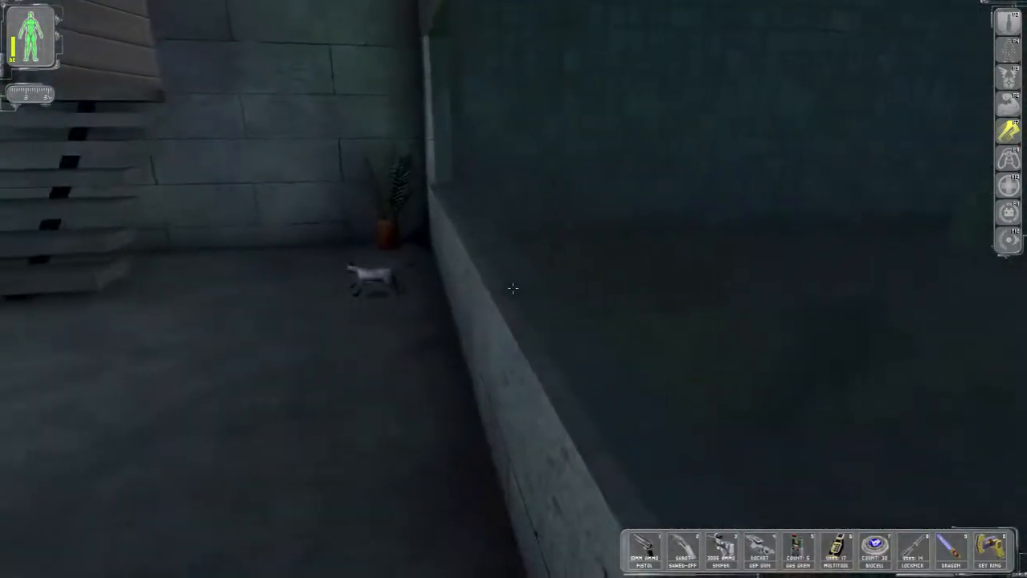
mouse_move(512, 290)
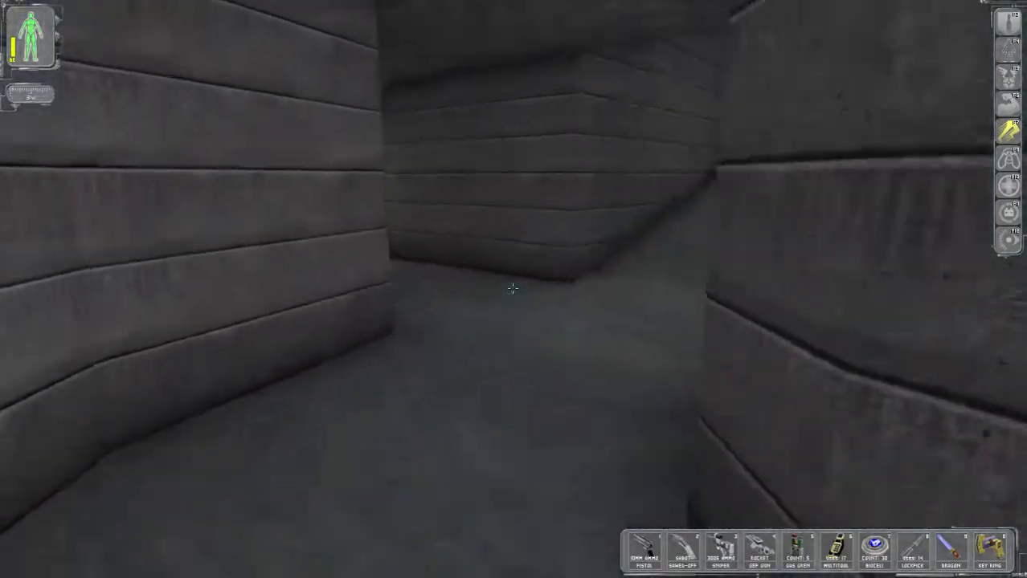
mouse_move(514, 289)
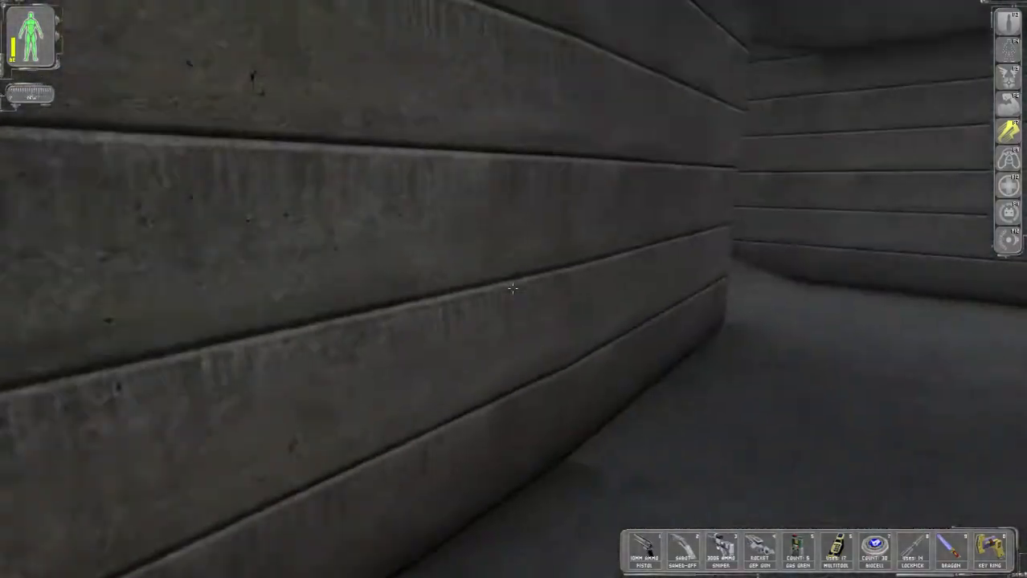
mouse_move(513, 290)
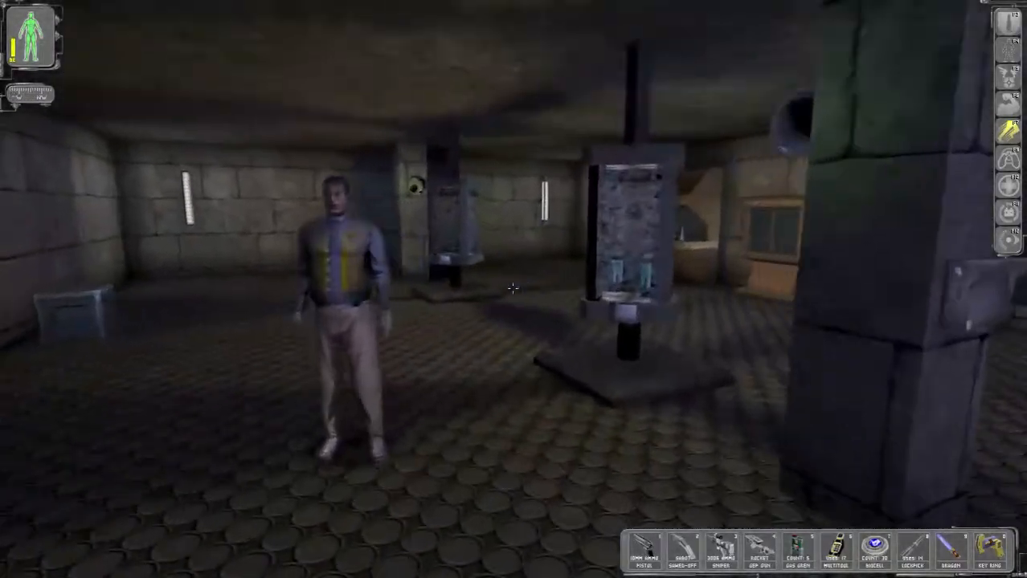
- Speak with the man in the chamber, scroll the notes to the secret code, then use the display case's security keypad
left_click(342, 282)
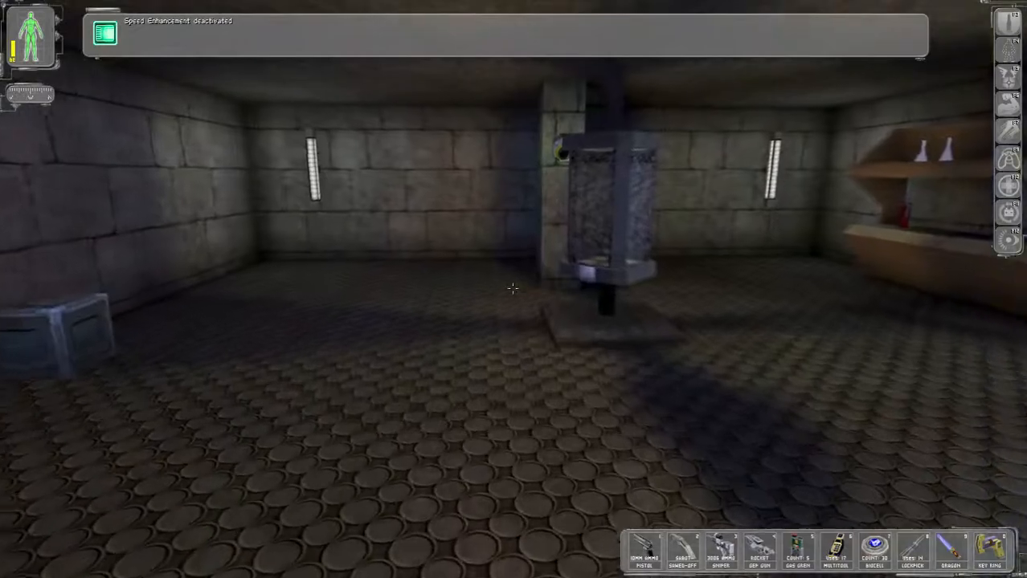
mouse_move(514, 289)
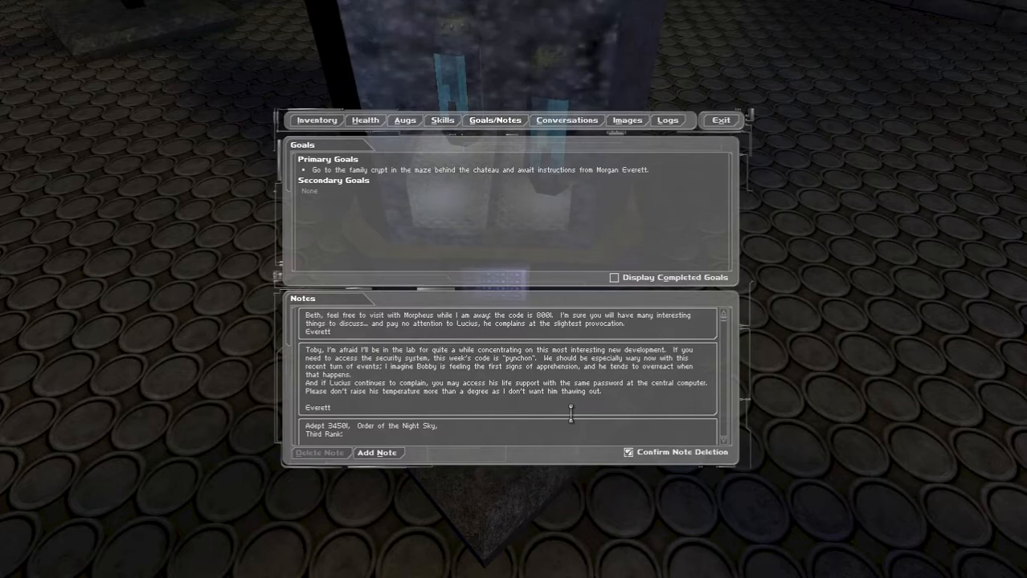
scroll("down", 3)
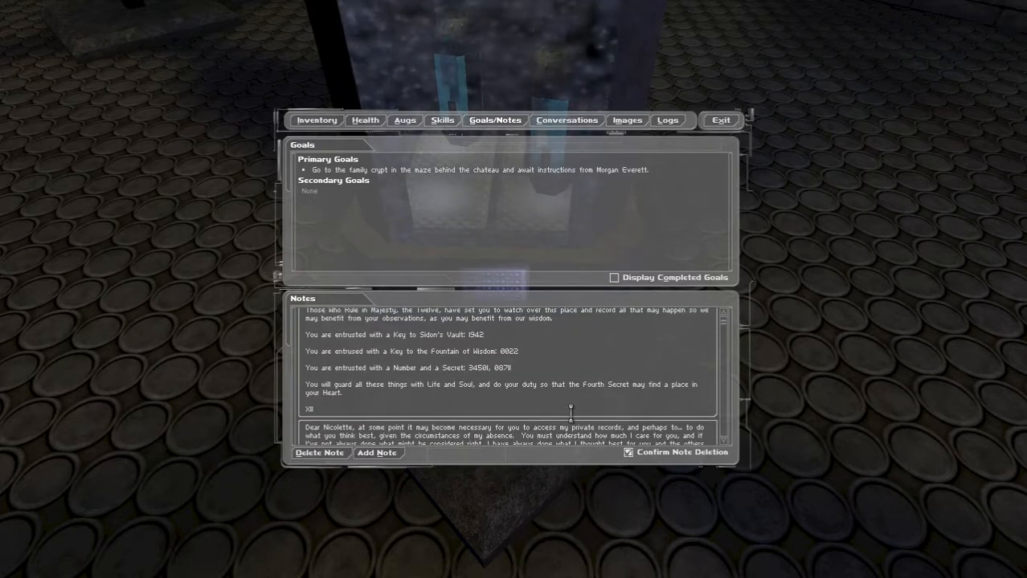
left_click(720, 119)
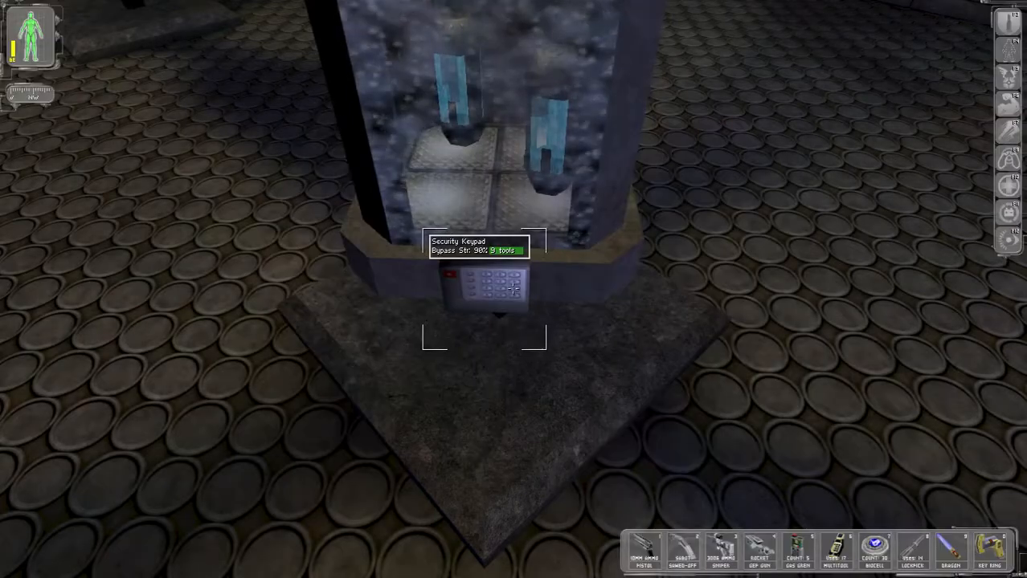
left_click(480, 287)
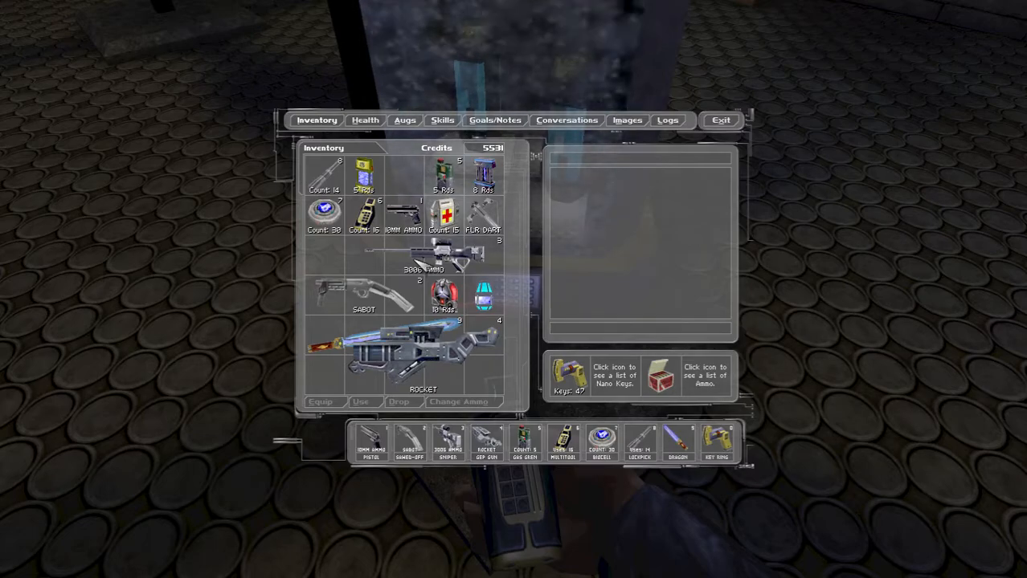
- Check body-part health, then examine the Vision Enhancement/Targeting canister's description in the inventory
left_click(365, 119)
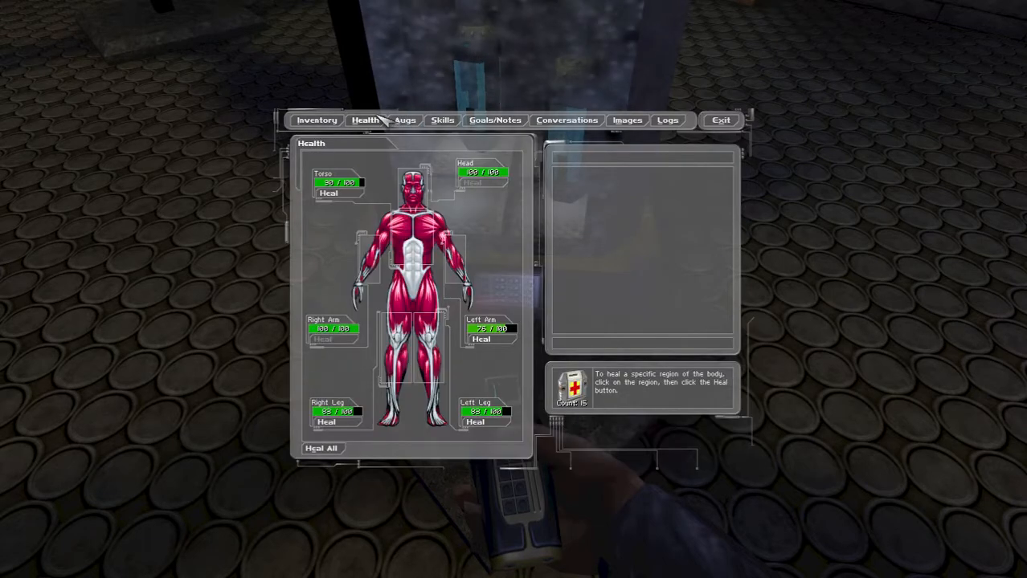
left_click(316, 119)
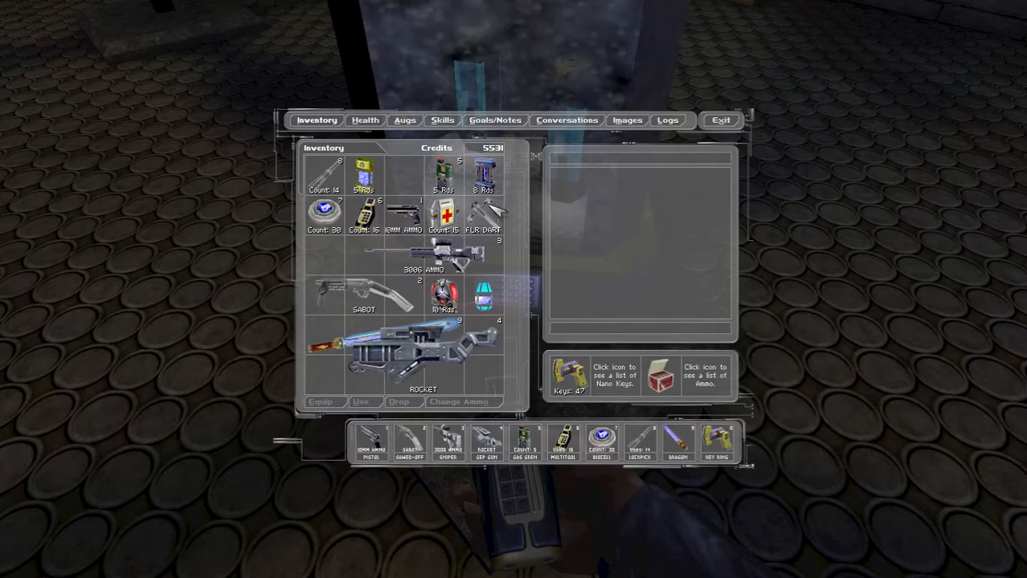
left_click(482, 215)
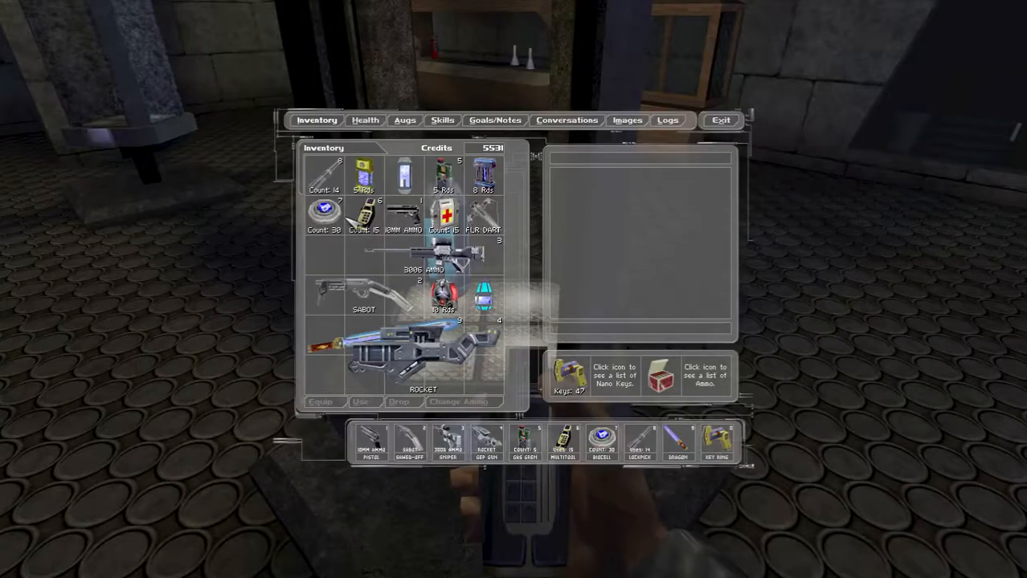
left_click(403, 175)
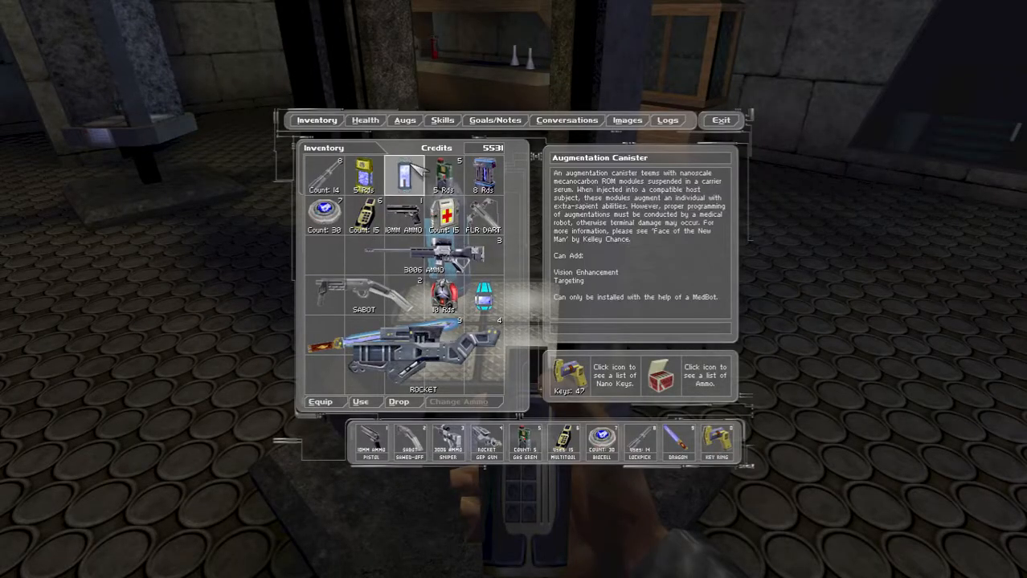
left_click(720, 119)
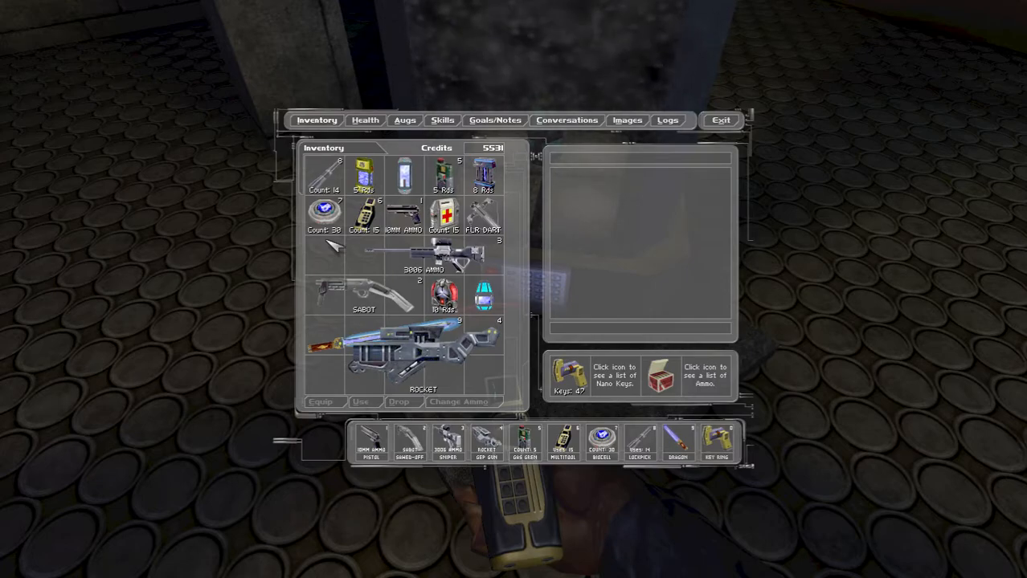
mouse_move(502, 175)
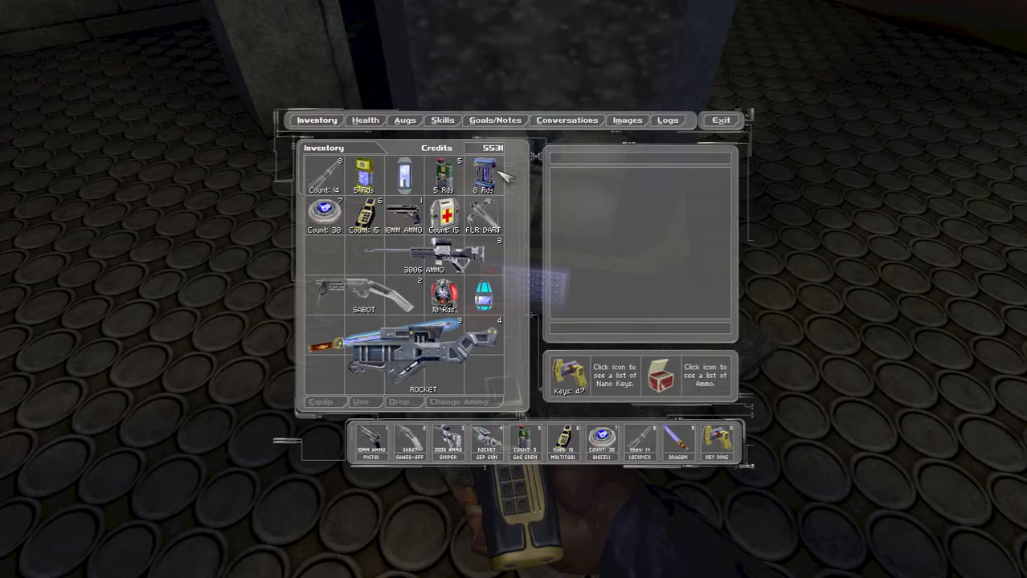
- Review health status and installed augmentations, reading about Ballistic Protection, then leave the screen
left_click(364, 119)
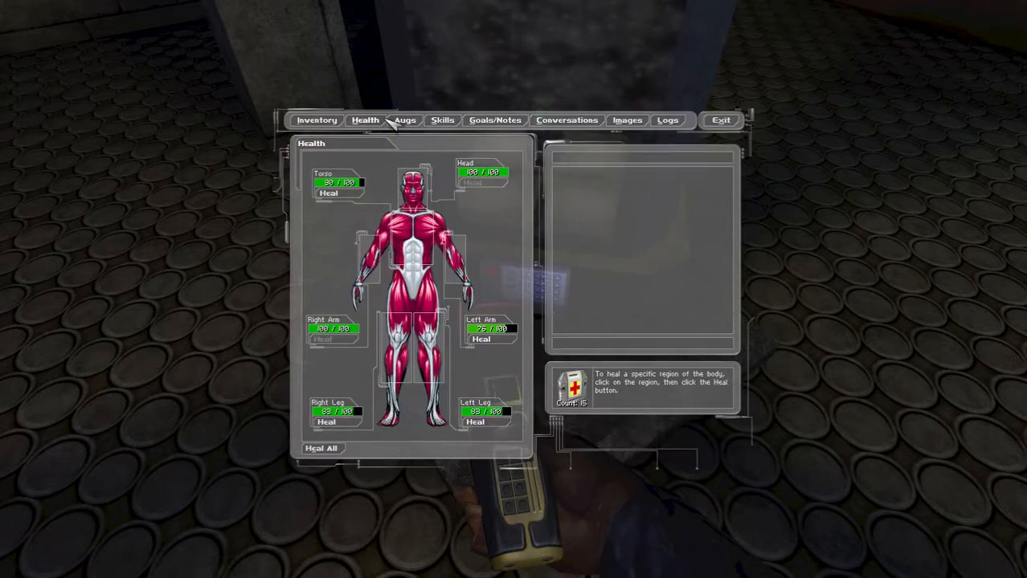
left_click(405, 119)
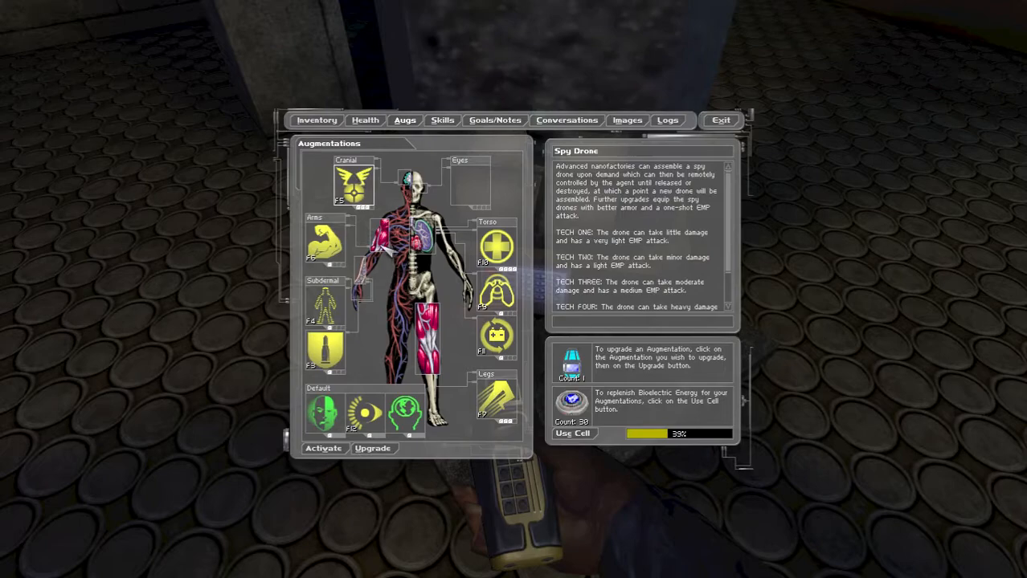
left_click(324, 351)
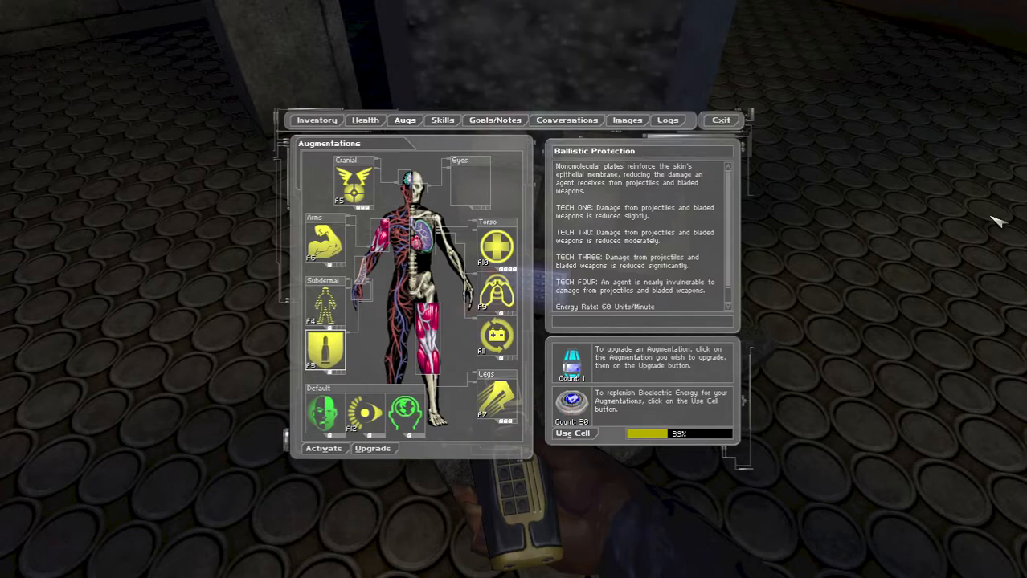
left_click(497, 333)
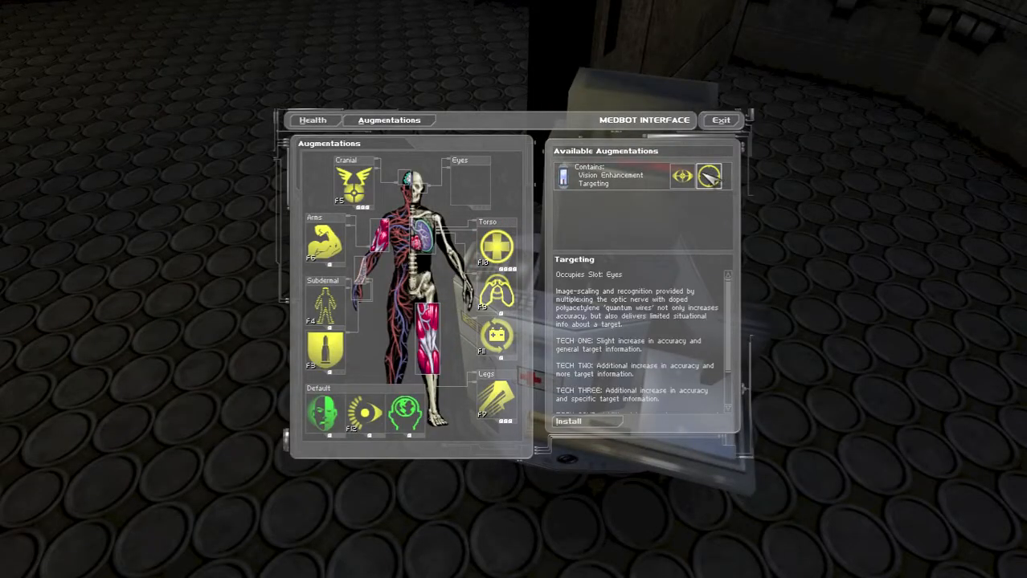
- Compare Vision Enhancement with Targeting at the medbot, then install Vision Enhancement in the eyes
left_click(709, 175)
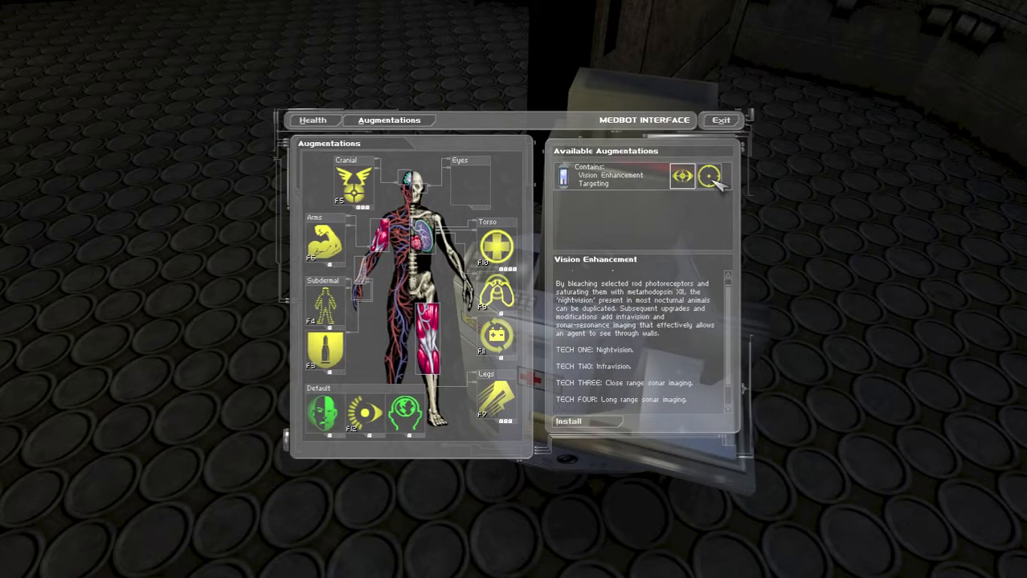
left_click(709, 175)
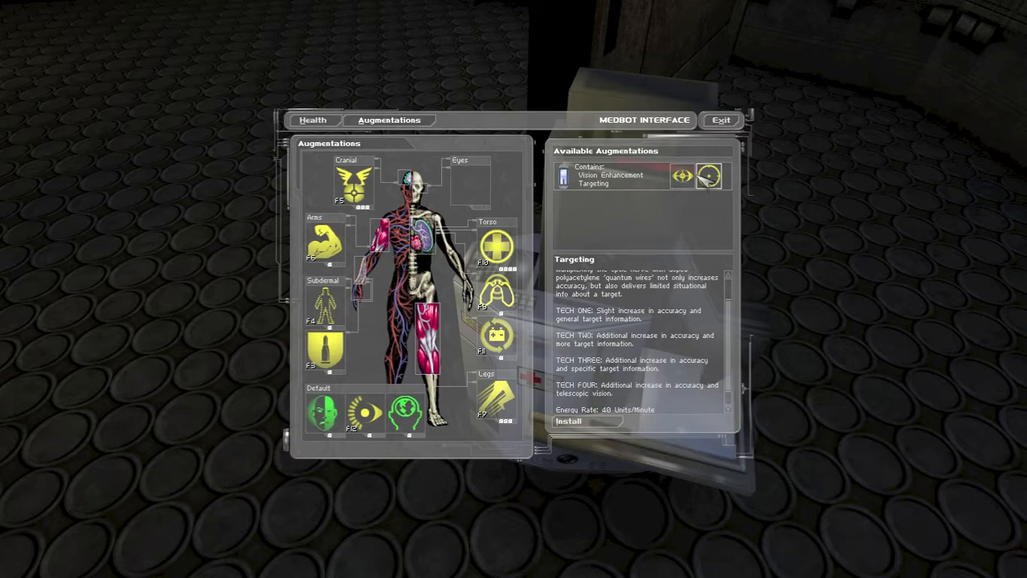
left_click(678, 175)
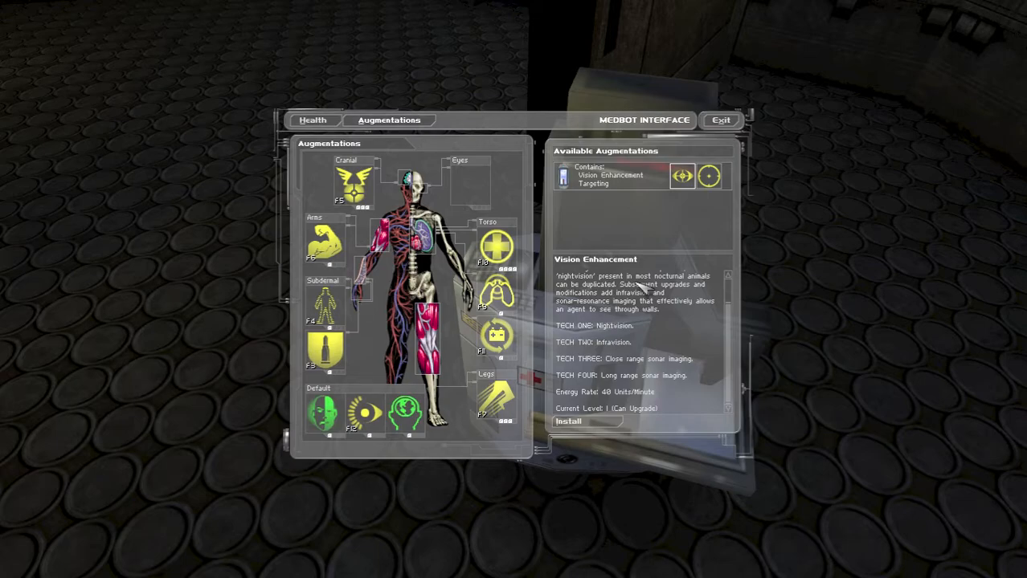
mouse_move(736, 322)
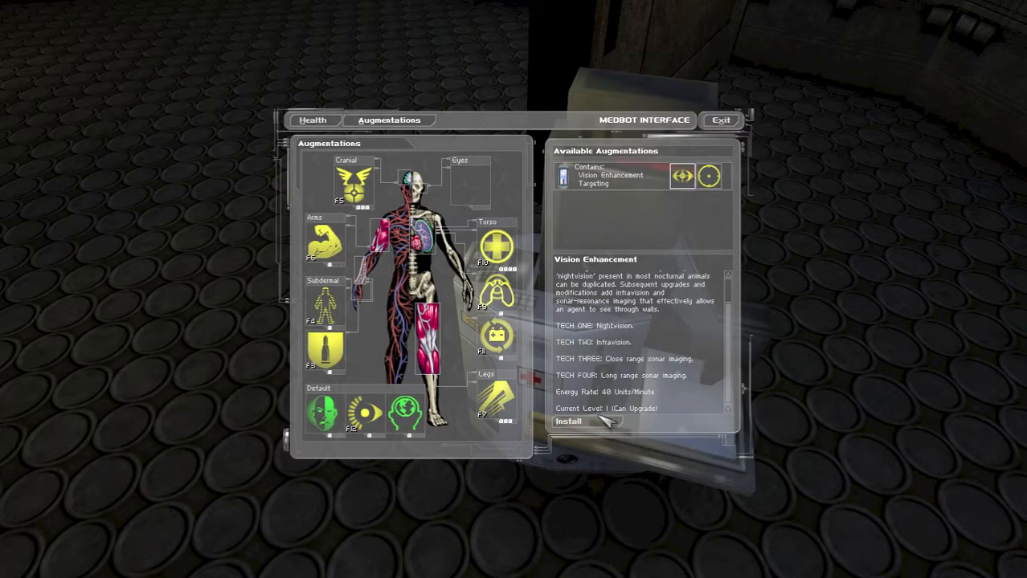
left_click(569, 421)
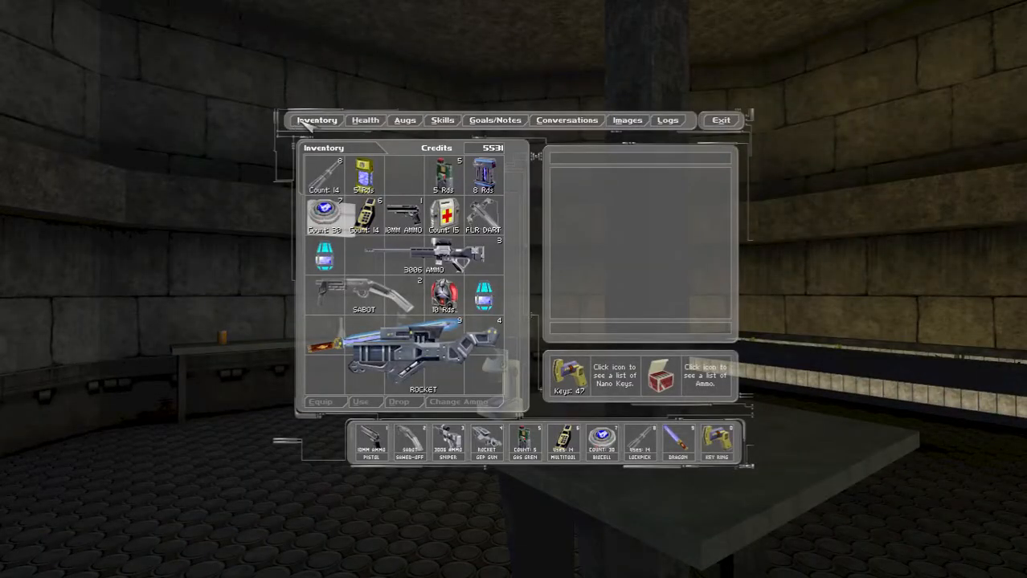
- Upgrade the Eyes-slot Vision Enhancement to level 2 on the Augs screen and resume play
left_click(405, 119)
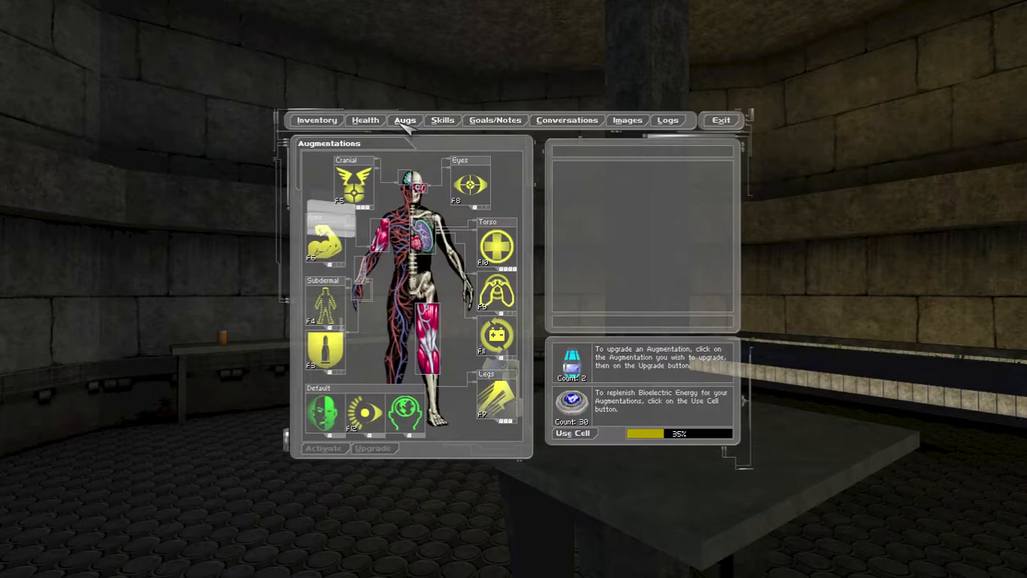
mouse_move(495, 193)
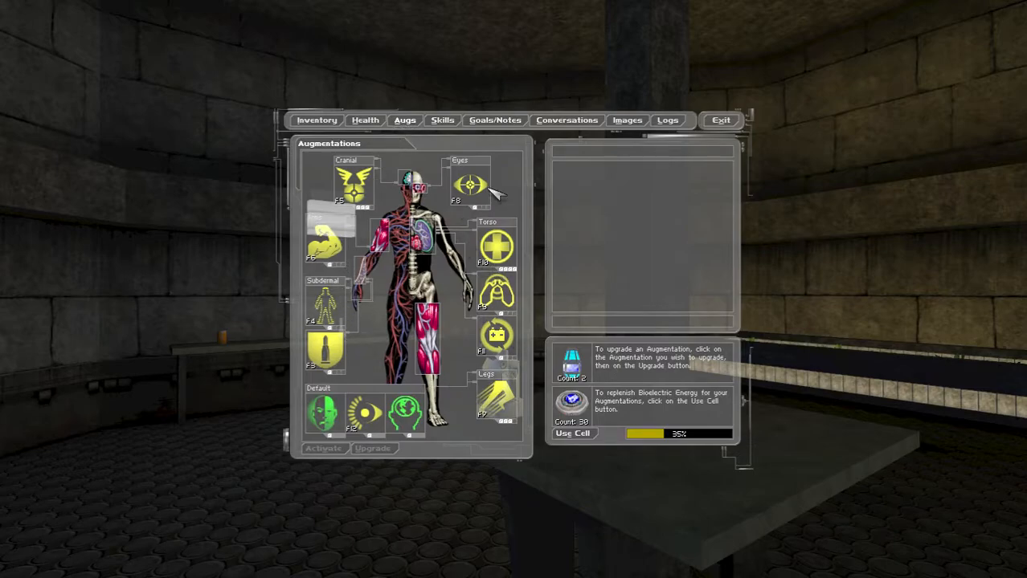
left_click(469, 186)
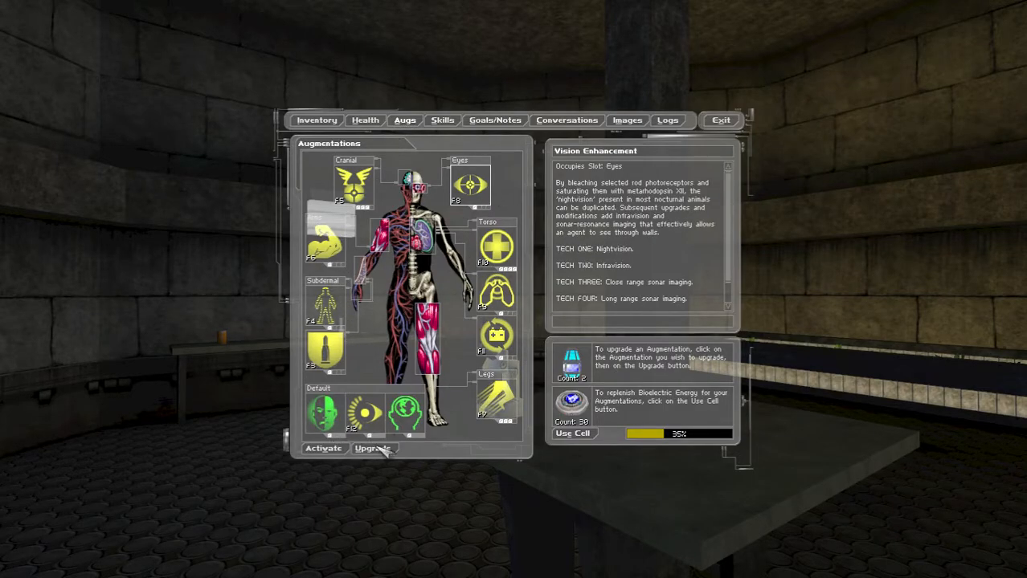
left_click(373, 448)
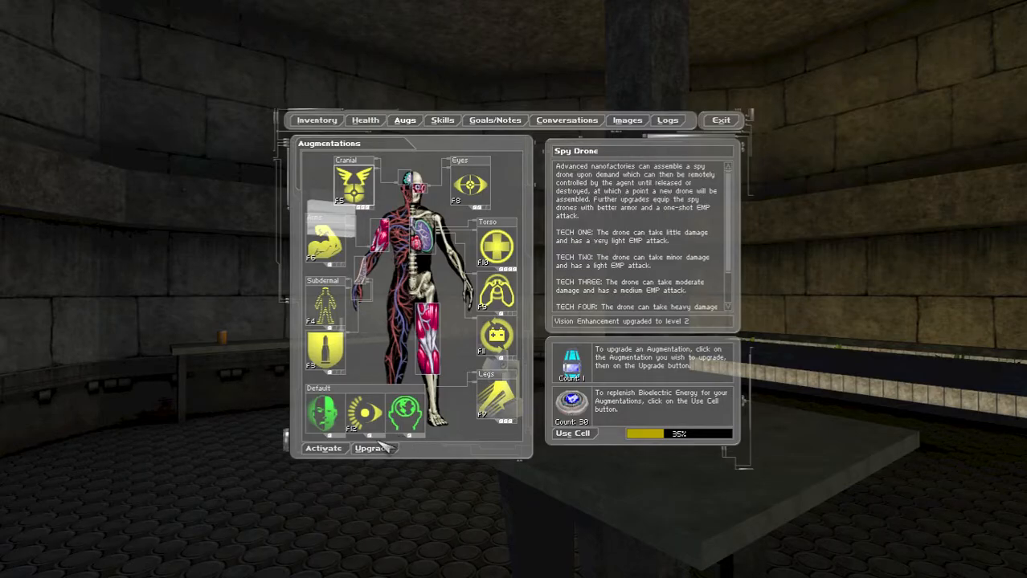
left_click(720, 119)
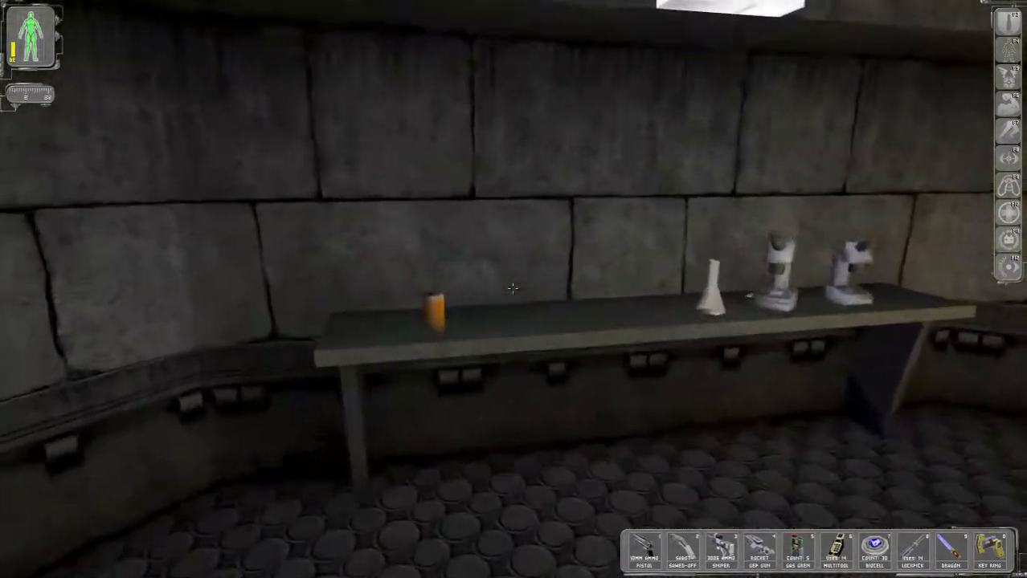
- Activate Vision Enhancement and walk the corridor up the stairway out of the lab
left_click(434, 309)
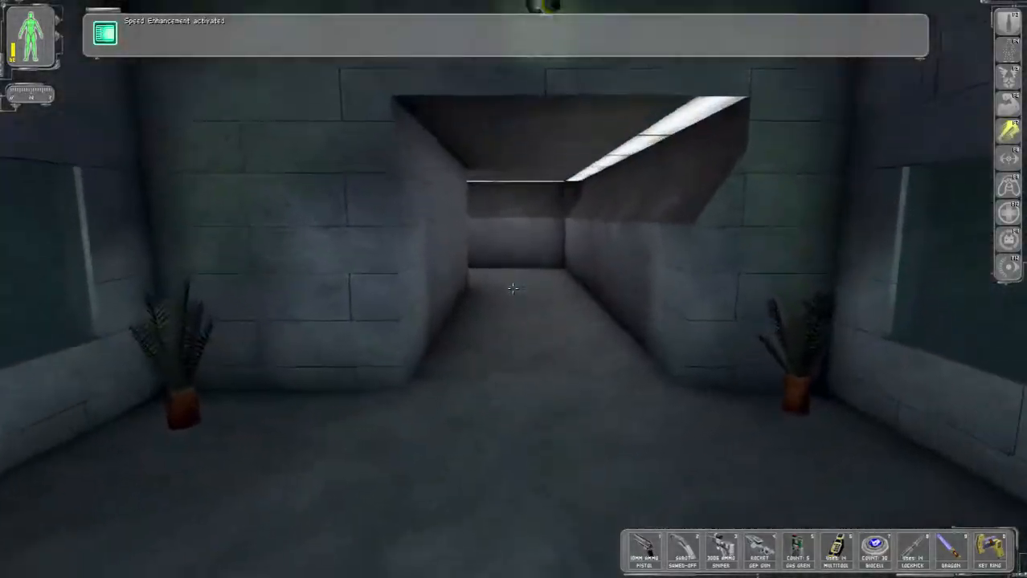
mouse_move(515, 289)
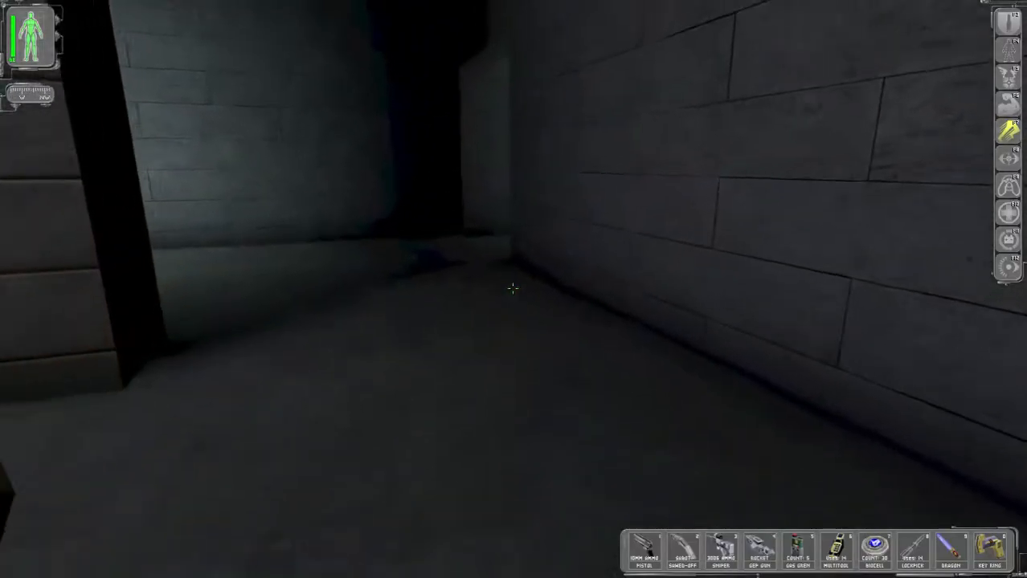
mouse_move(514, 290)
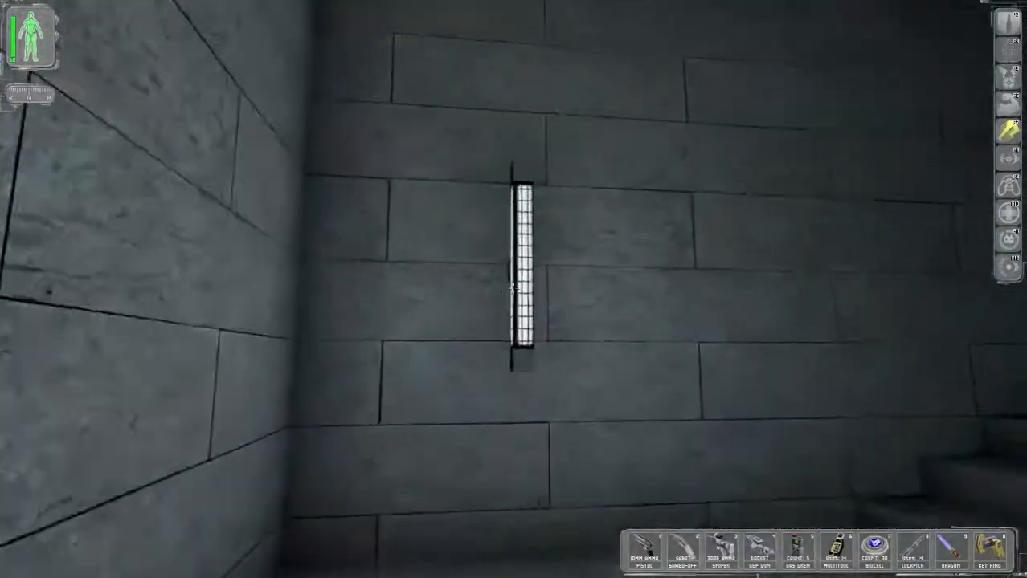
mouse_move(514, 289)
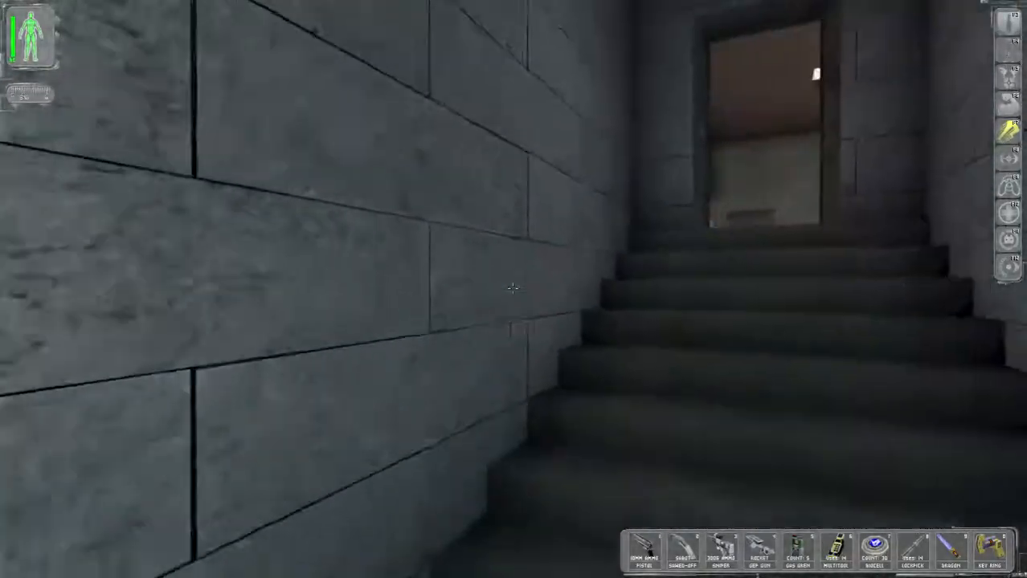
key("w")
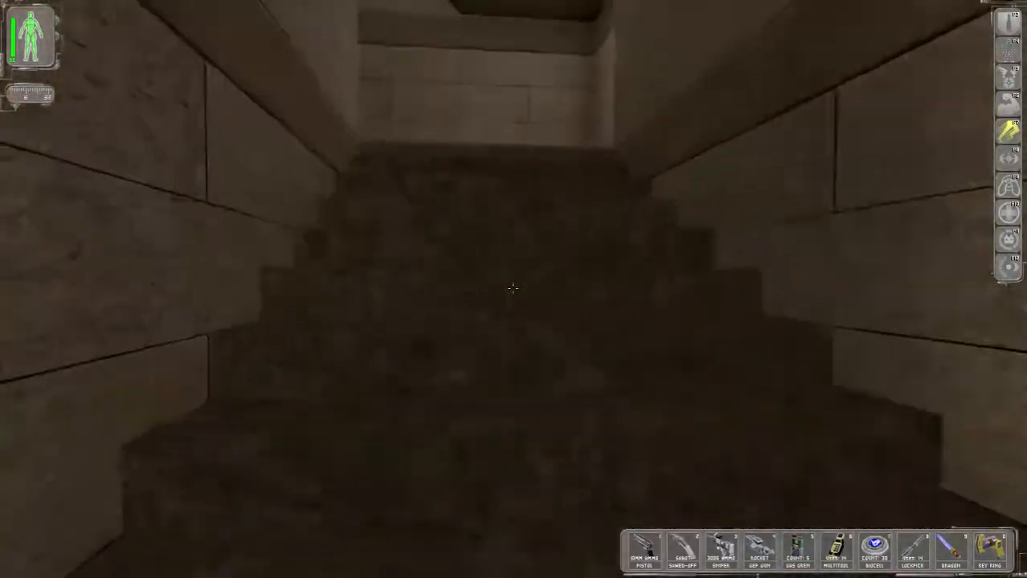
mouse_move(515, 289)
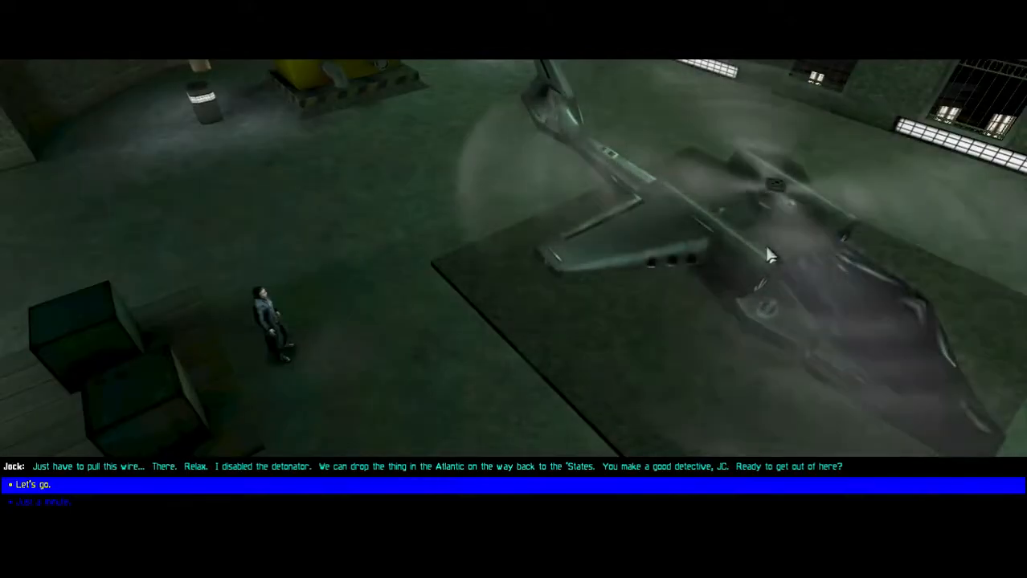
- Reply "Let's go." so Jock disables the detonator and flies out
left_click(33, 485)
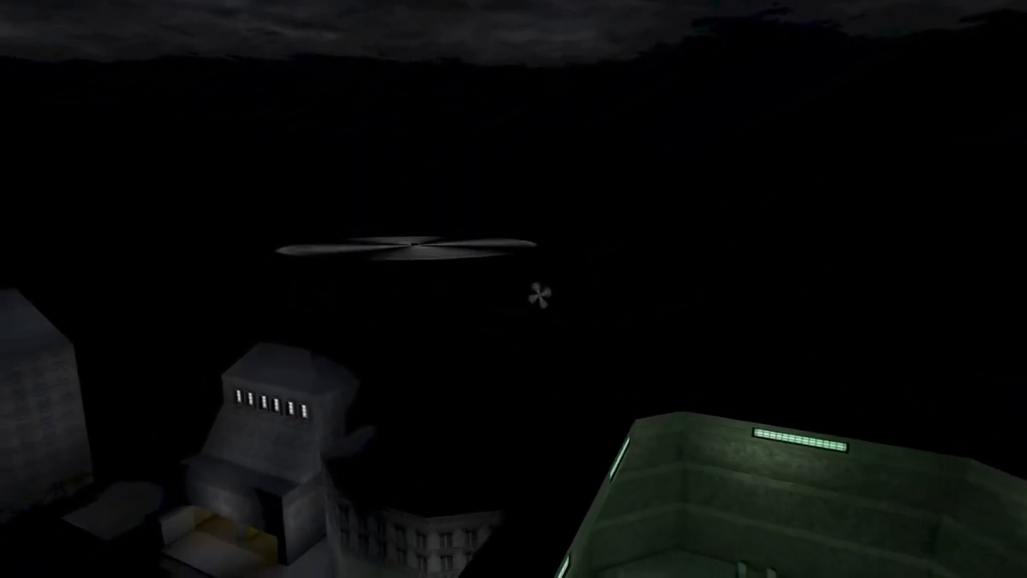
mouse_move(514, 289)
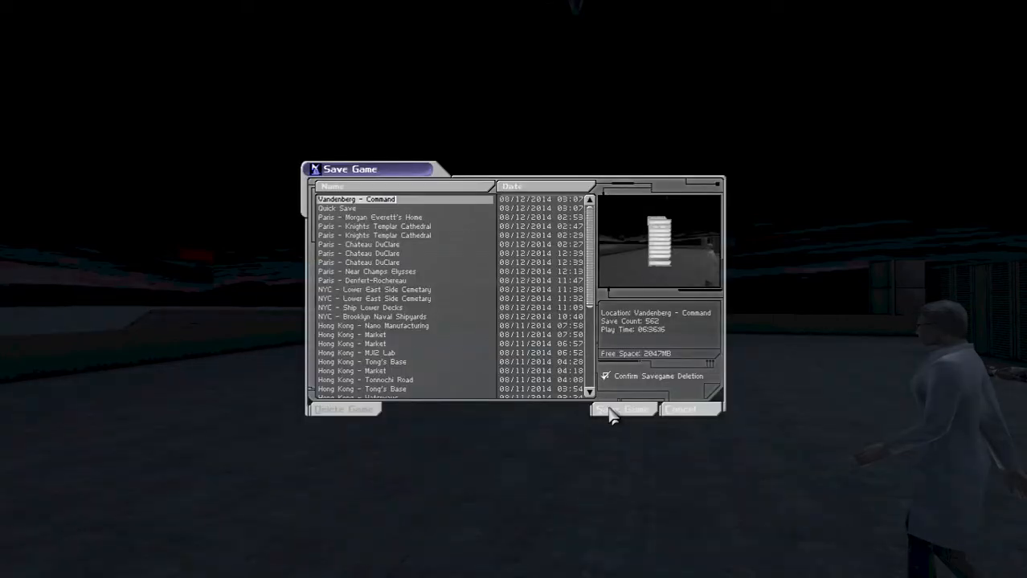
- Save the game in the Vandenberg - Command slot
left_click(627, 409)
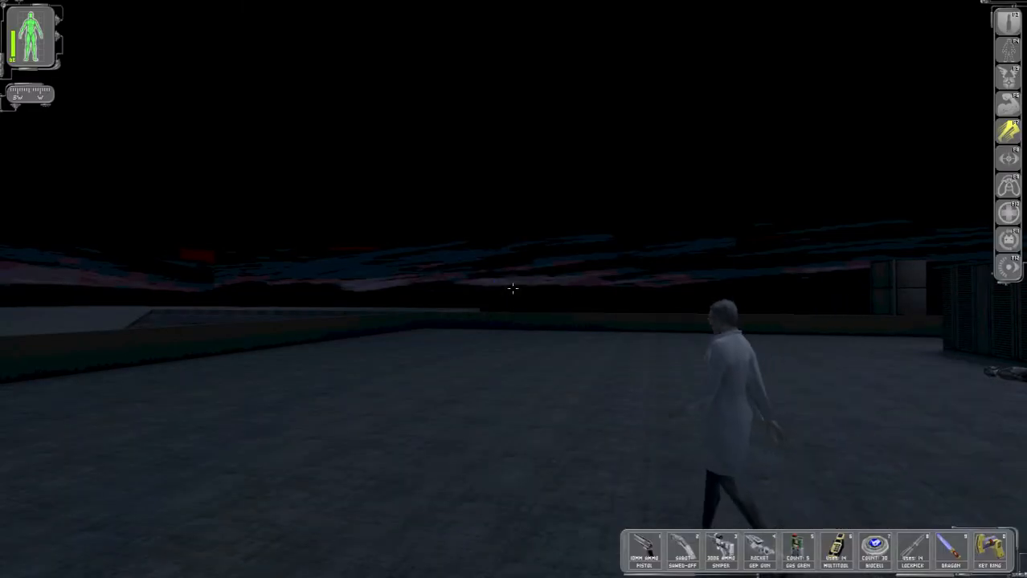